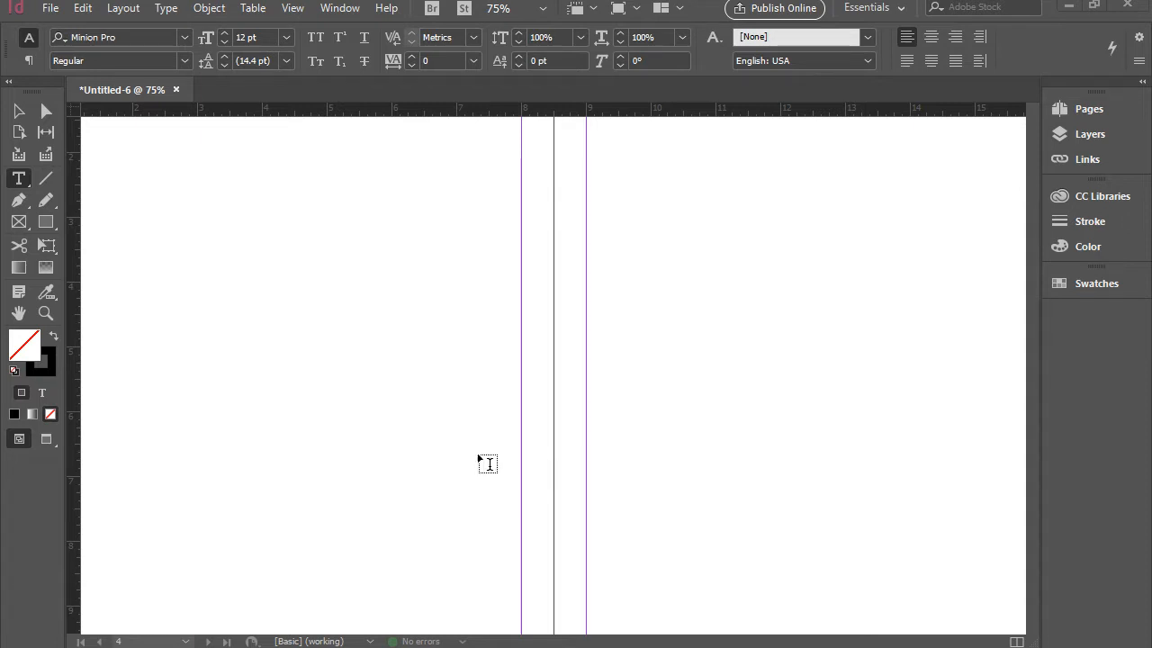
mouse_move(655, 277)
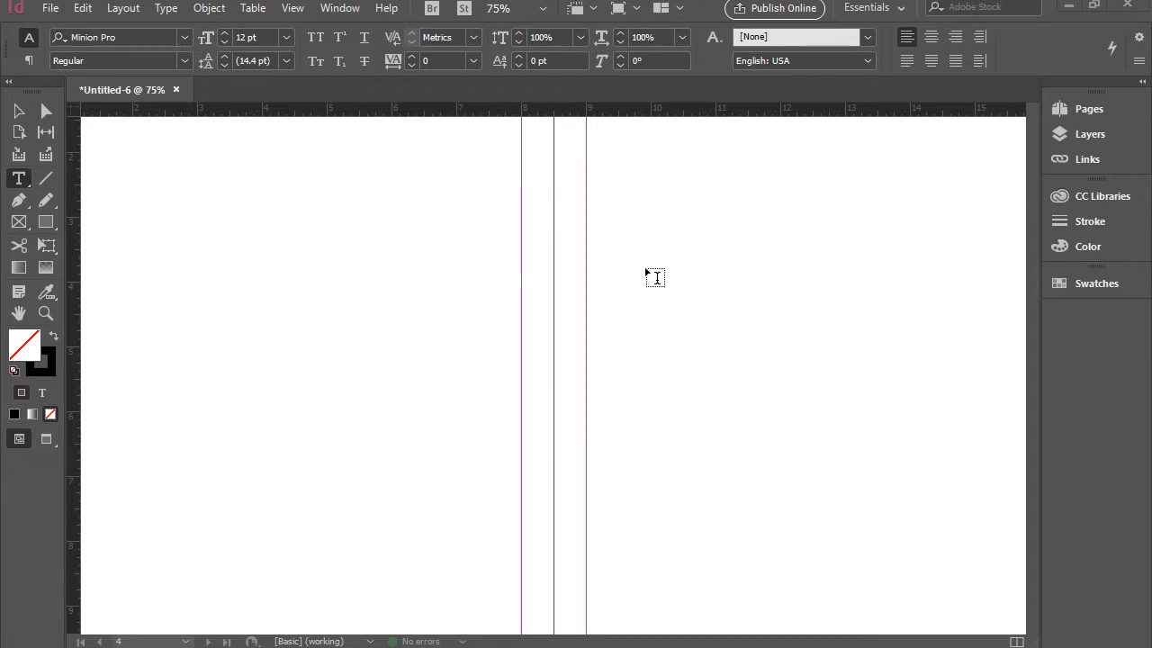
mouse_move(54, 216)
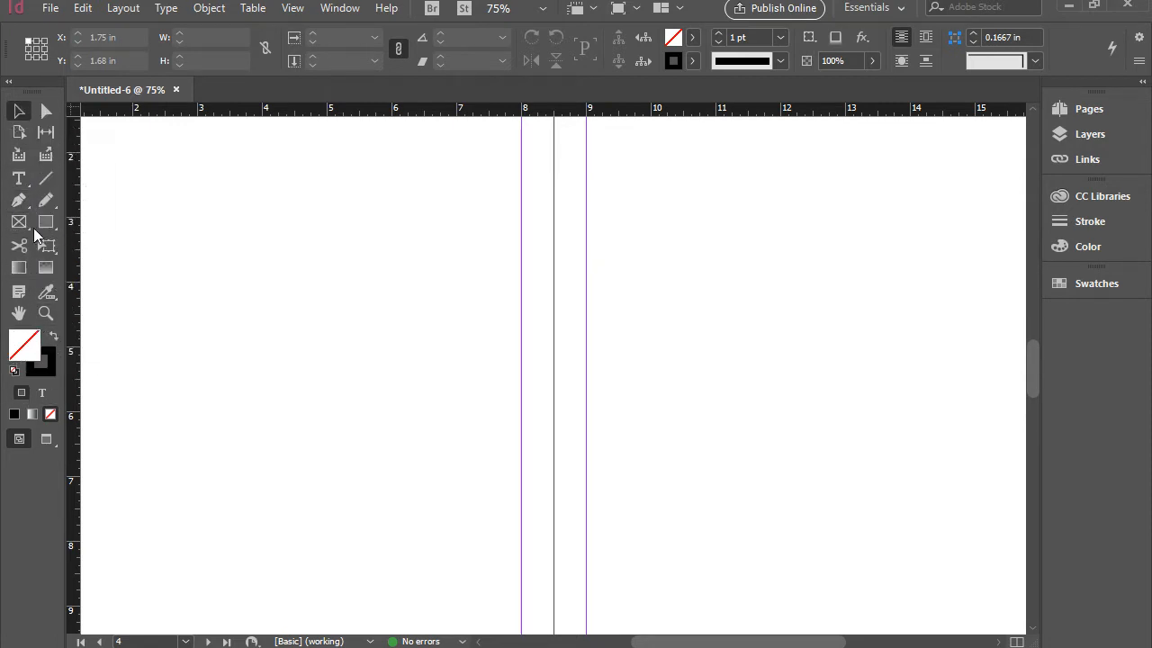
mouse_move(18, 245)
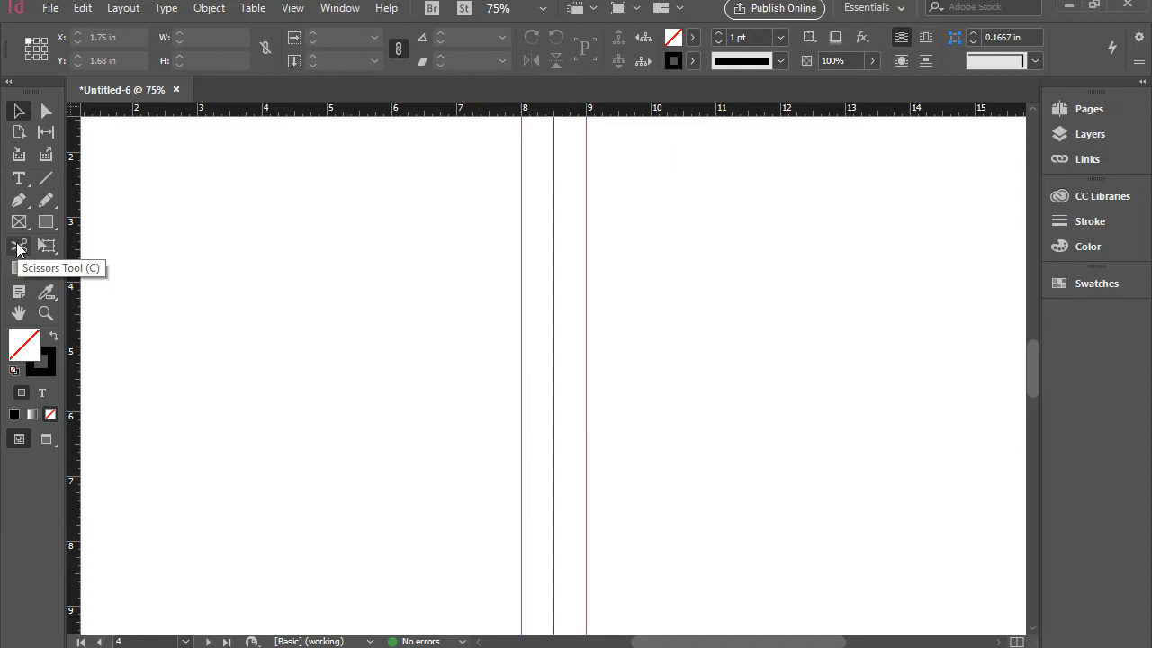
Try the Direct Selection Tool, then return to the Type Tool for text editing.
click(18, 178)
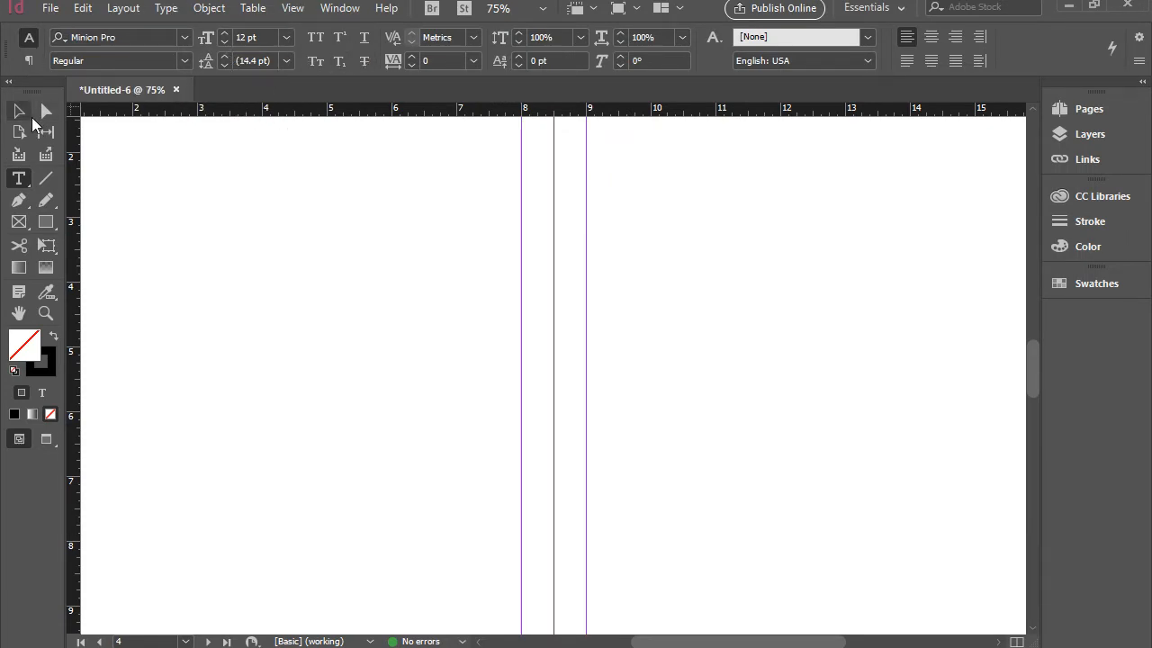
click(18, 112)
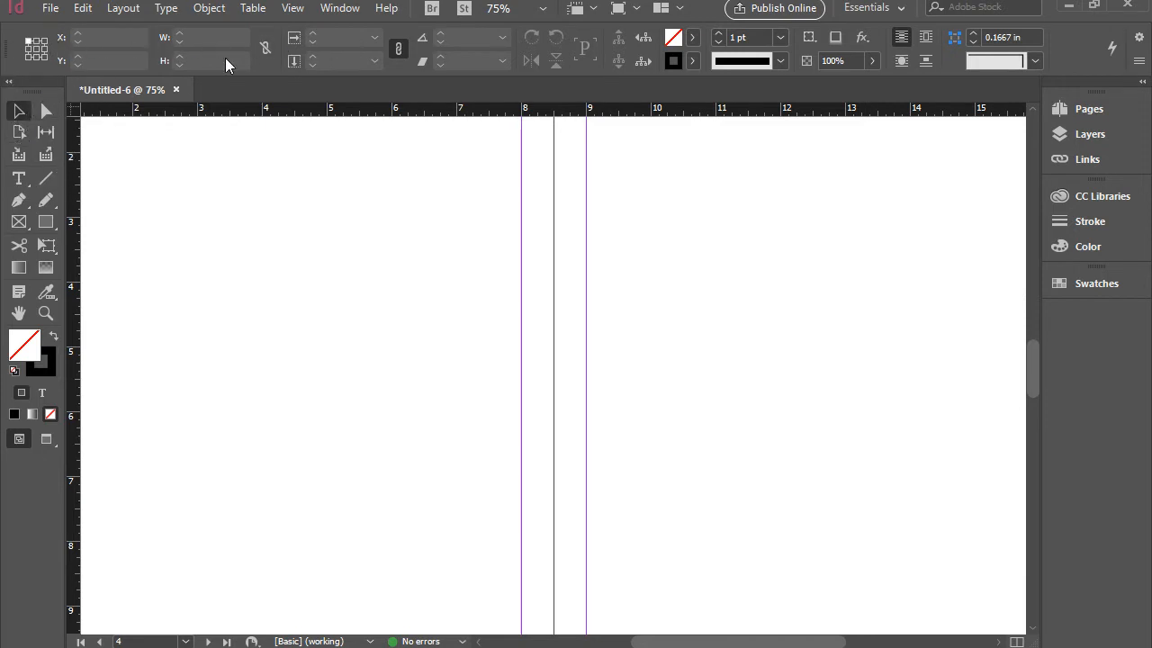
mouse_move(83, 144)
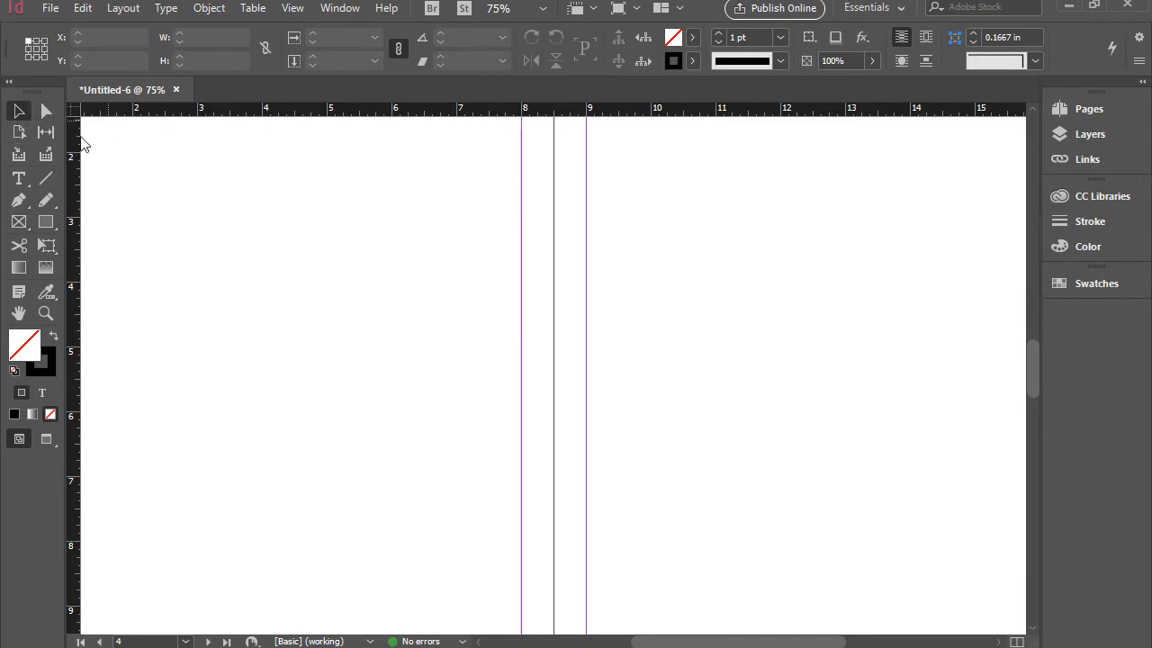
click(18, 178)
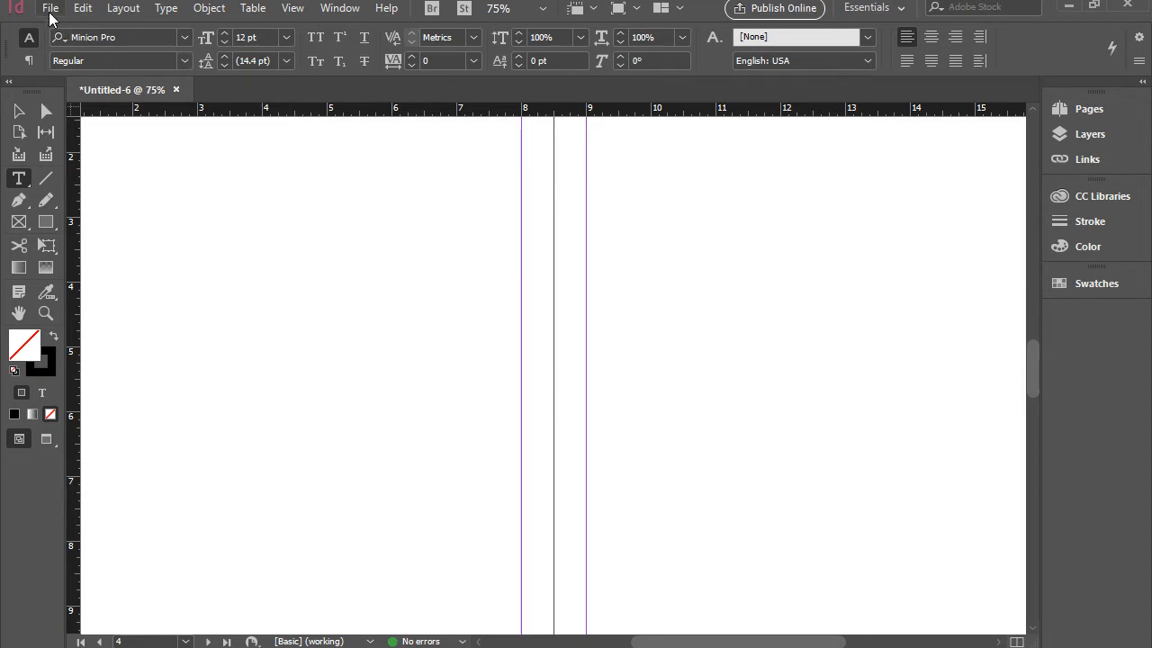
mouse_move(340, 7)
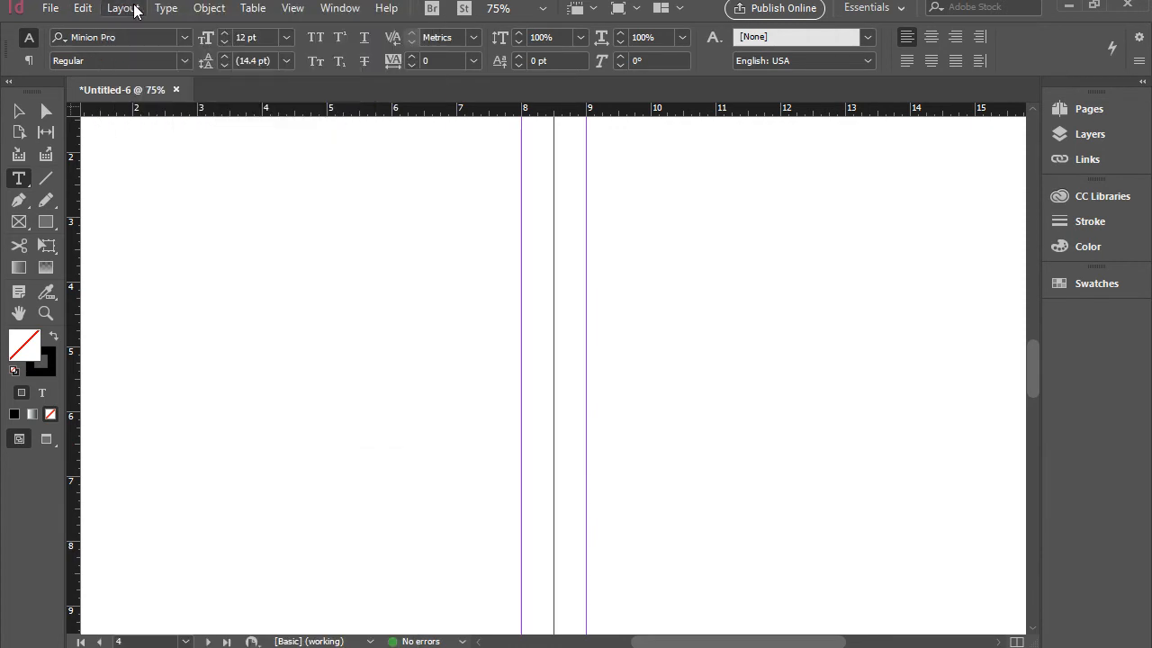
mouse_move(340, 7)
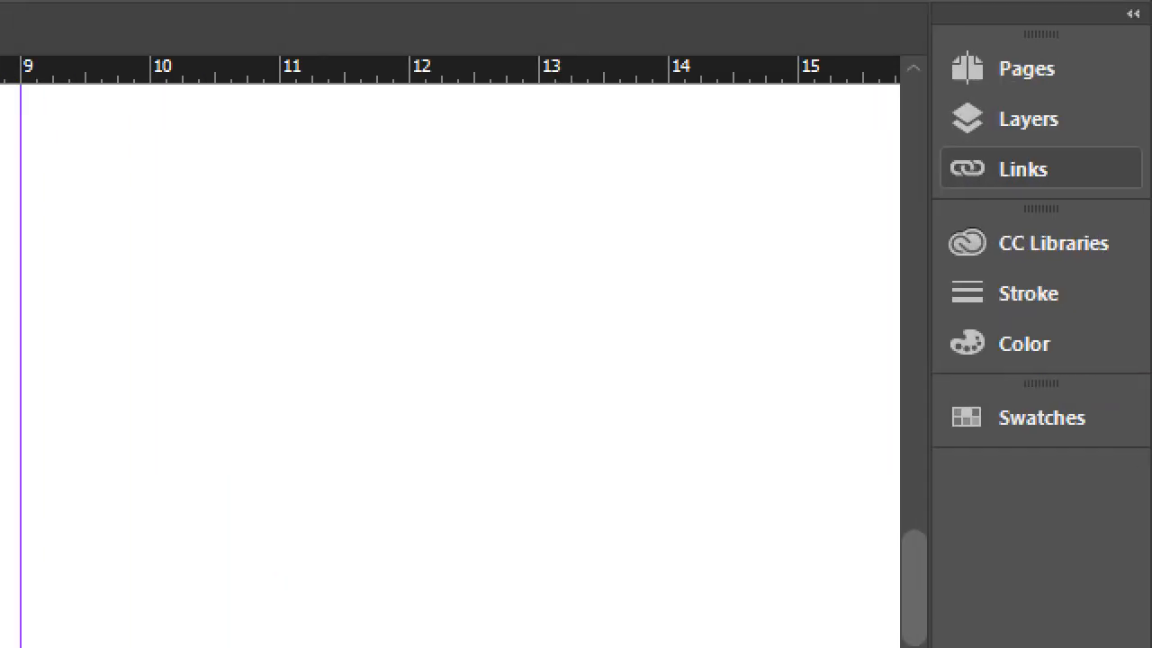
click(1134, 13)
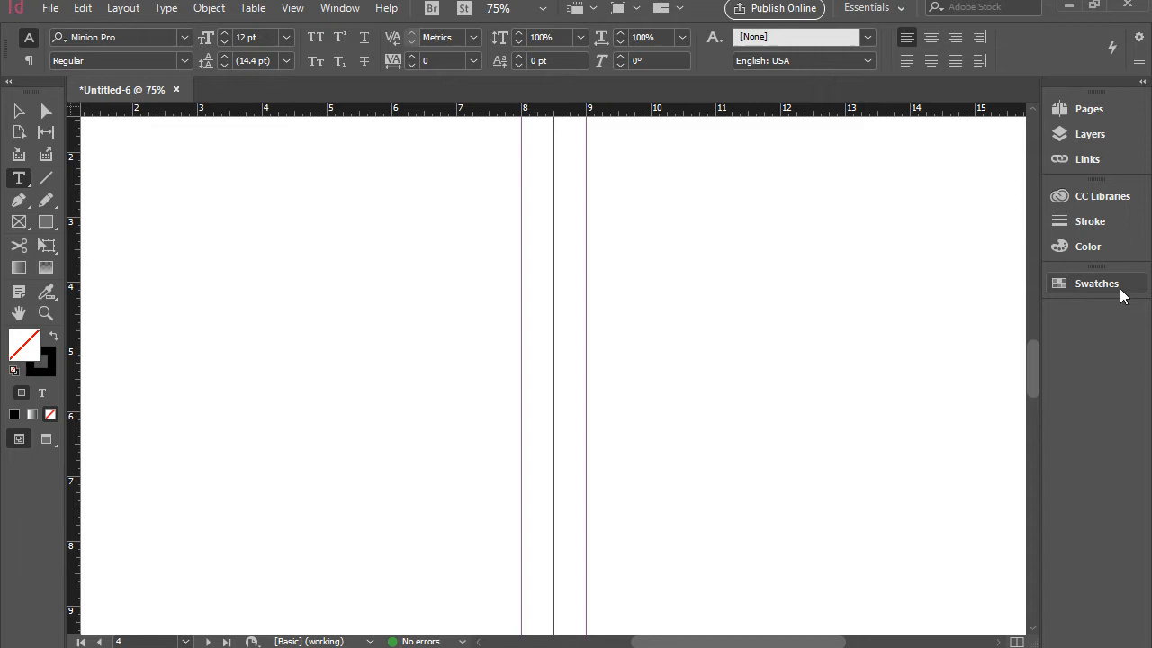
mouse_move(1098, 277)
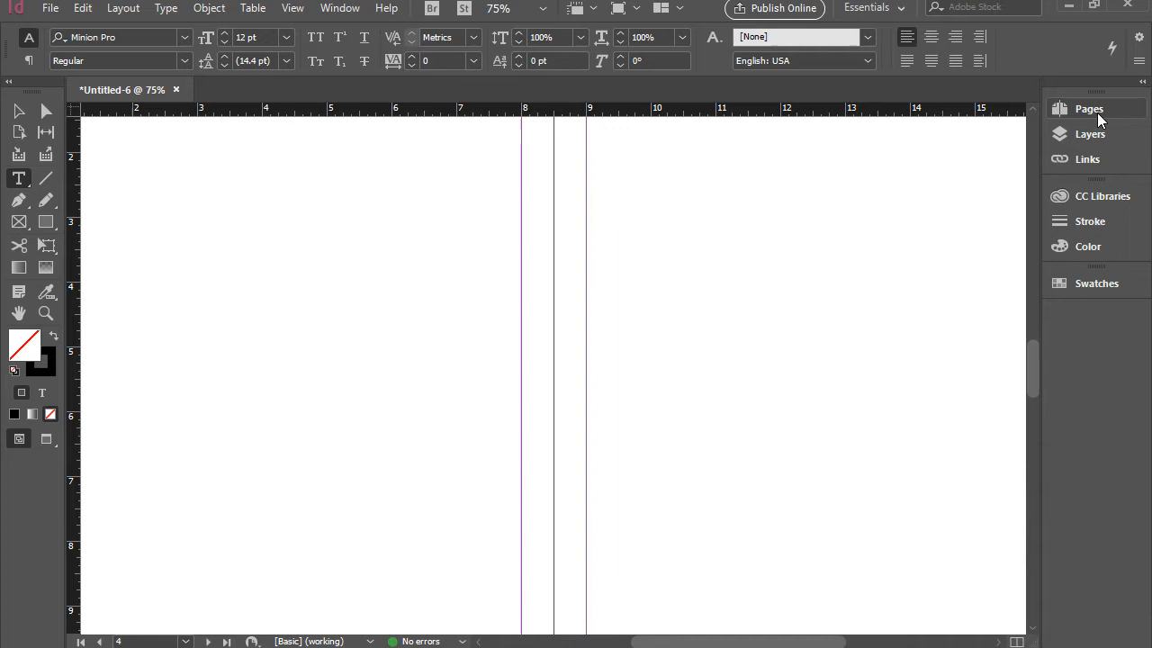
Dock the Swatches panel into the Pages/Layers/Links panel group.
click(1089, 109)
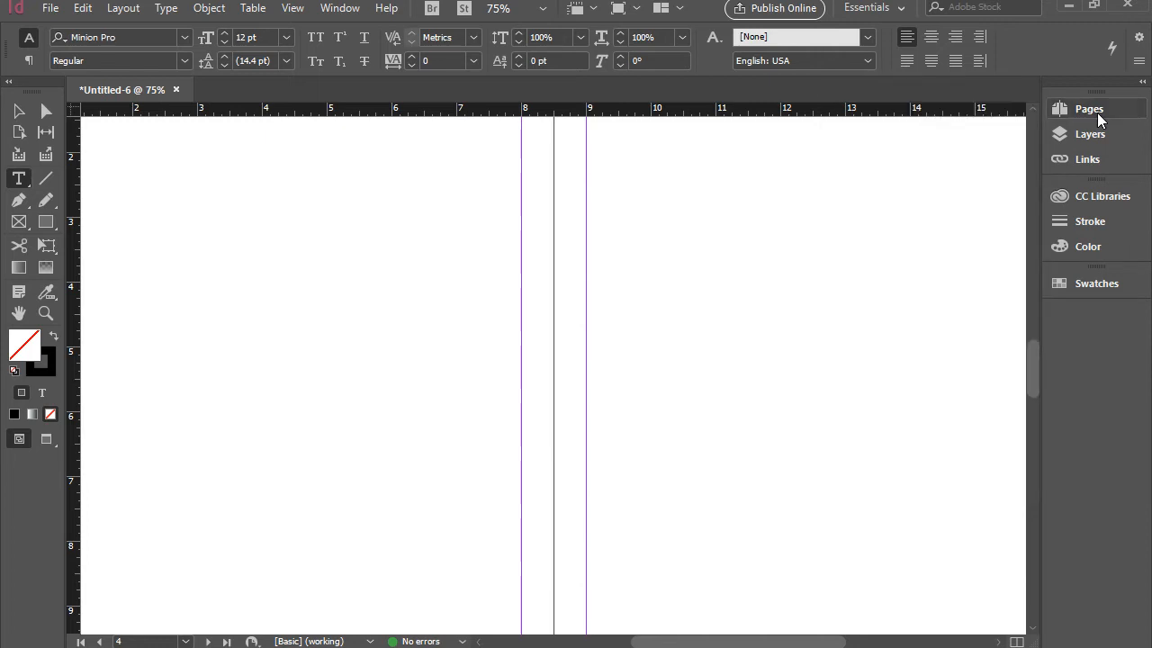
mouse_move(1080, 279)
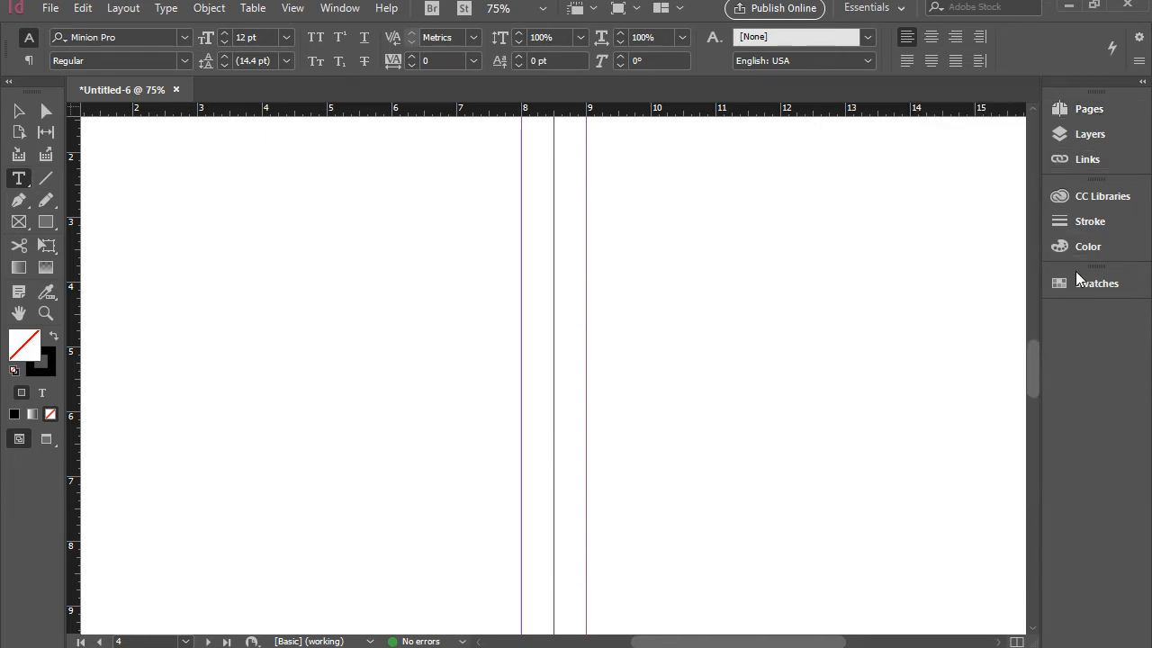
mouse_move(1097, 278)
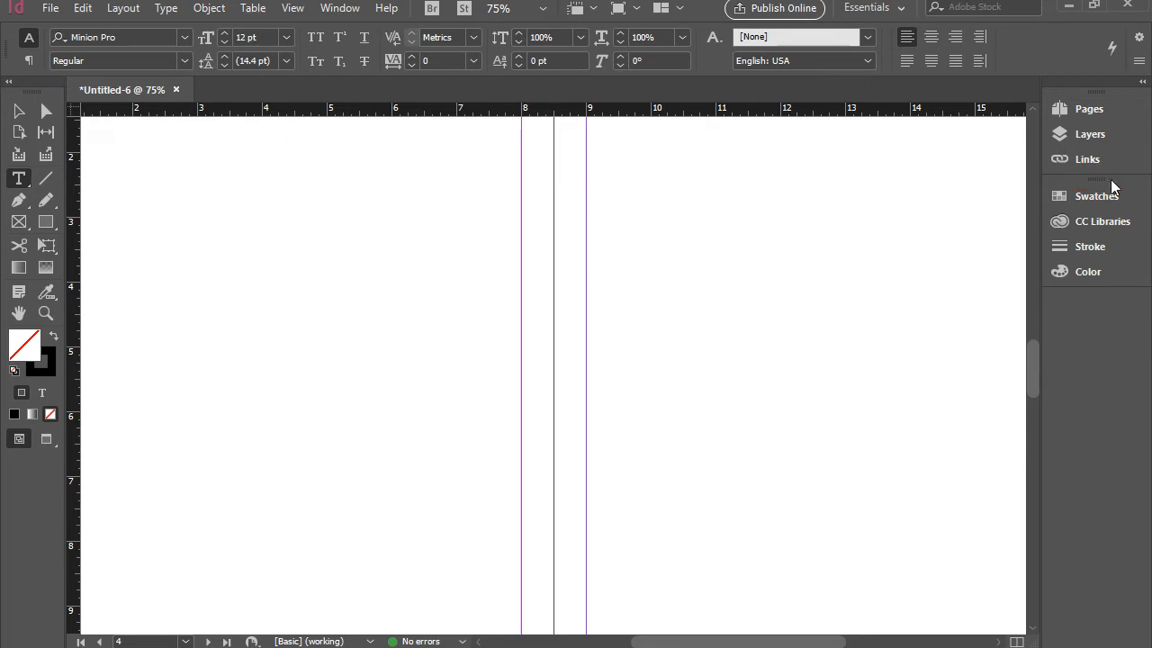
mouse_move(1101, 220)
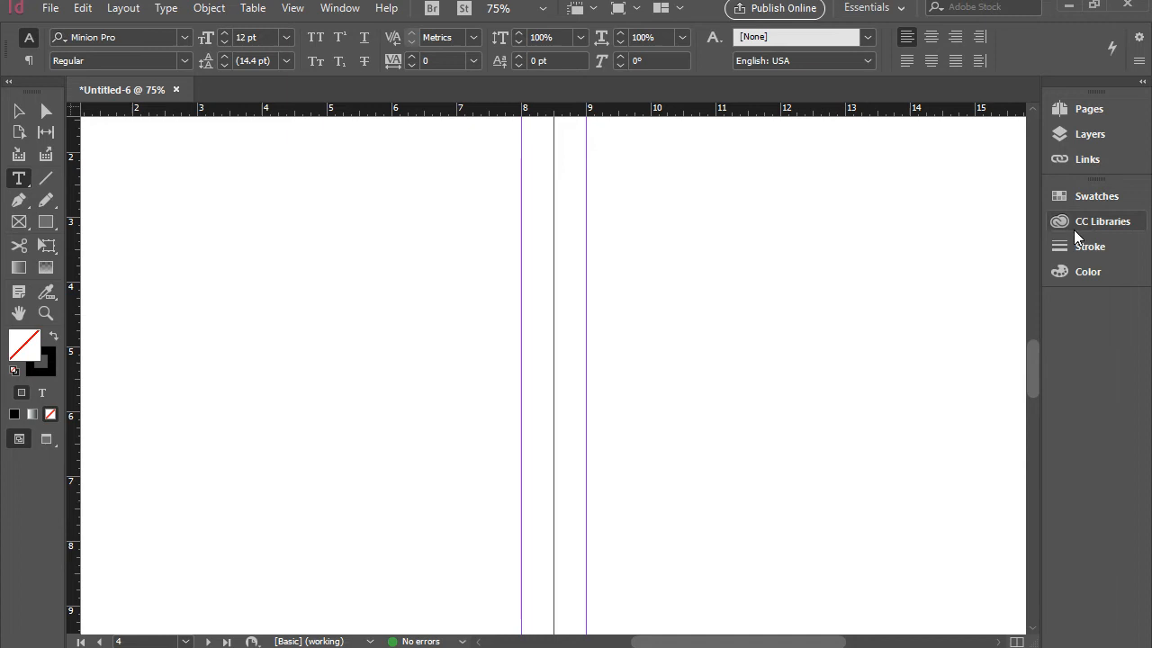
mouse_move(1091, 245)
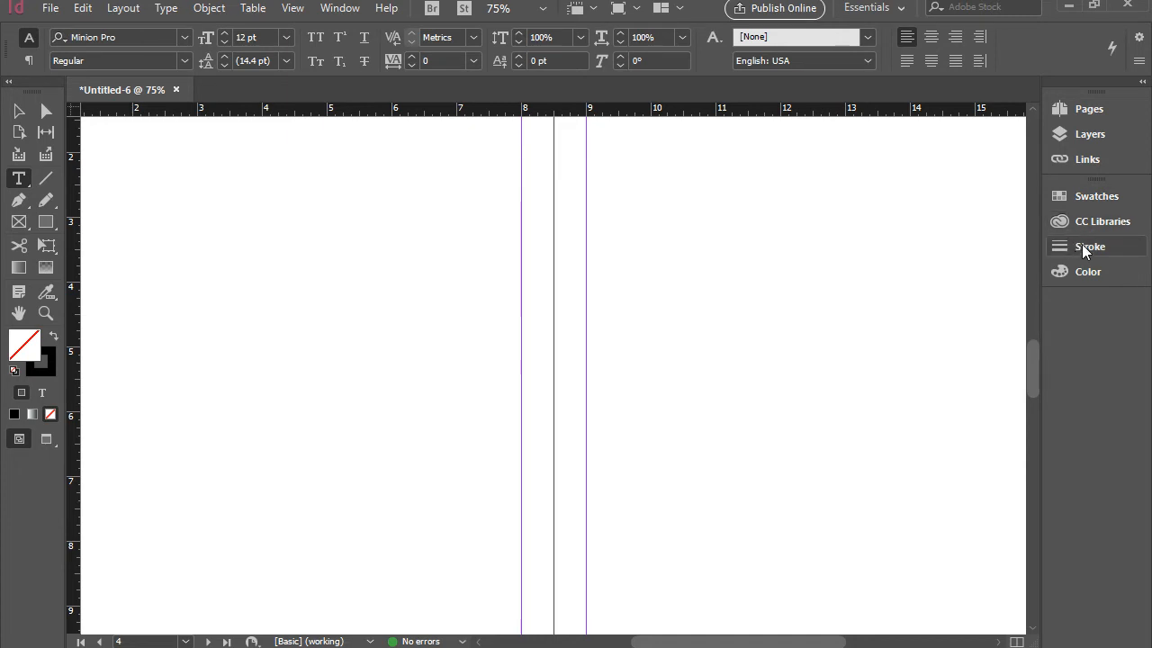
mouse_move(1096, 196)
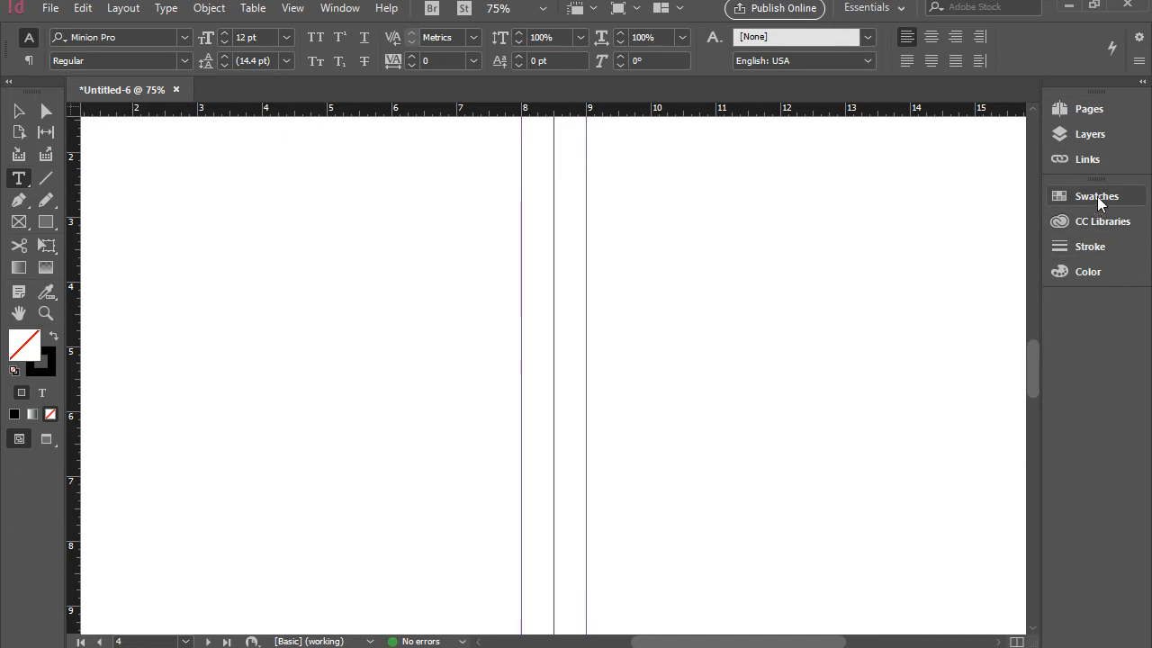
mouse_move(1095, 195)
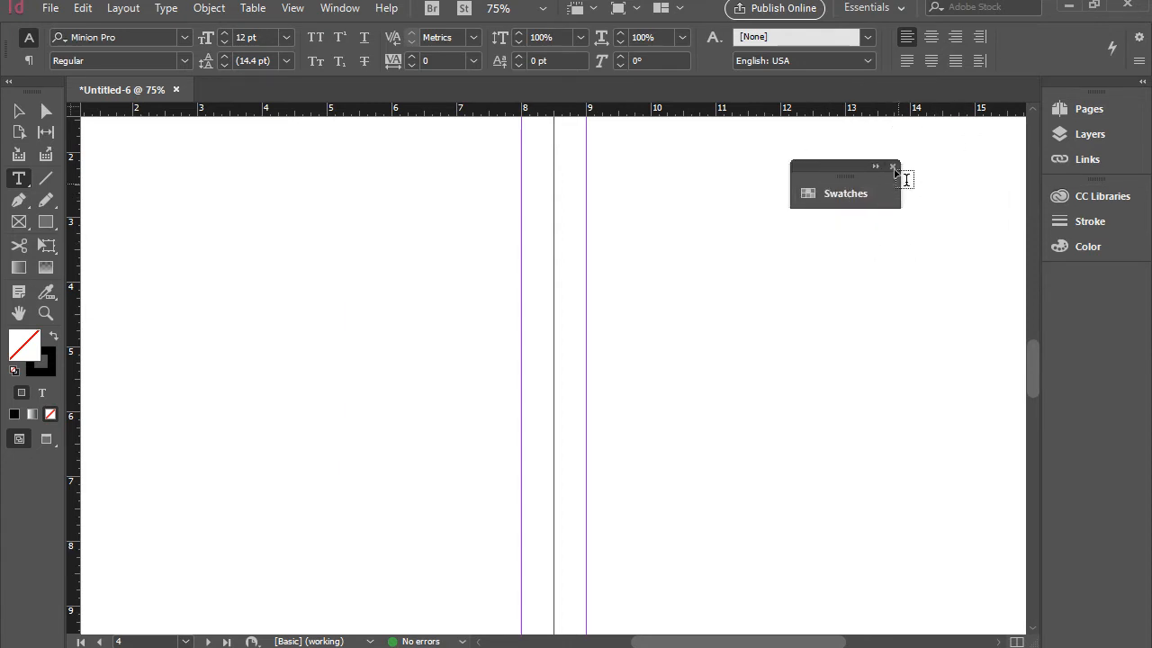
Close the floating Swatches panel so it leaves the docked panels.
click(893, 167)
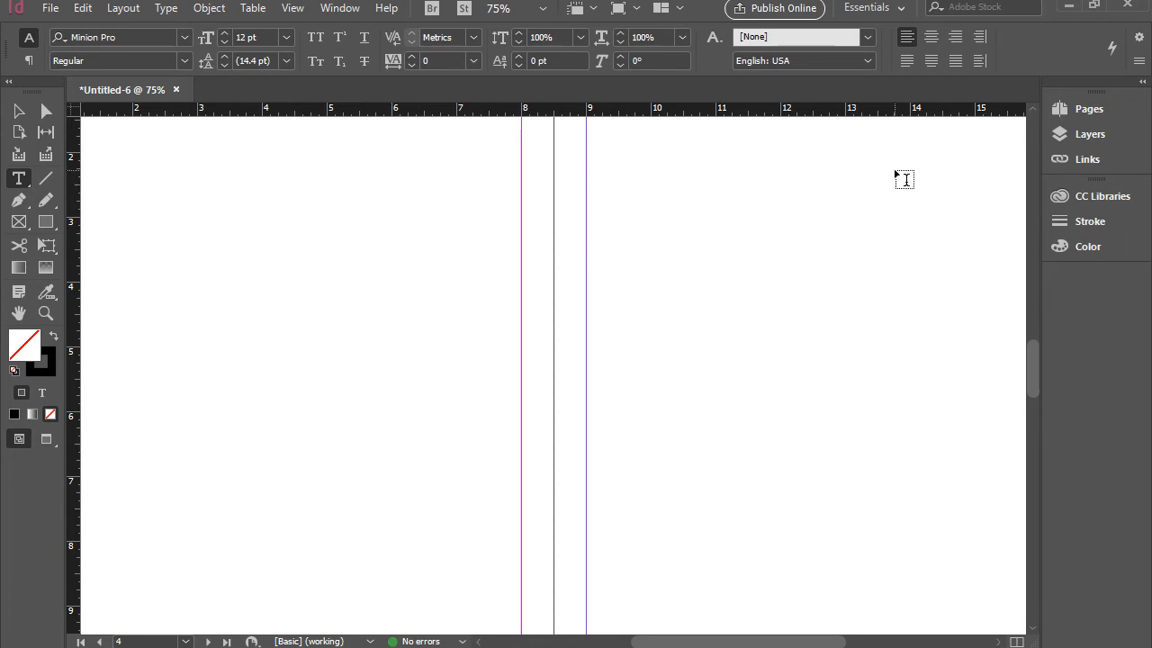
mouse_move(1086, 159)
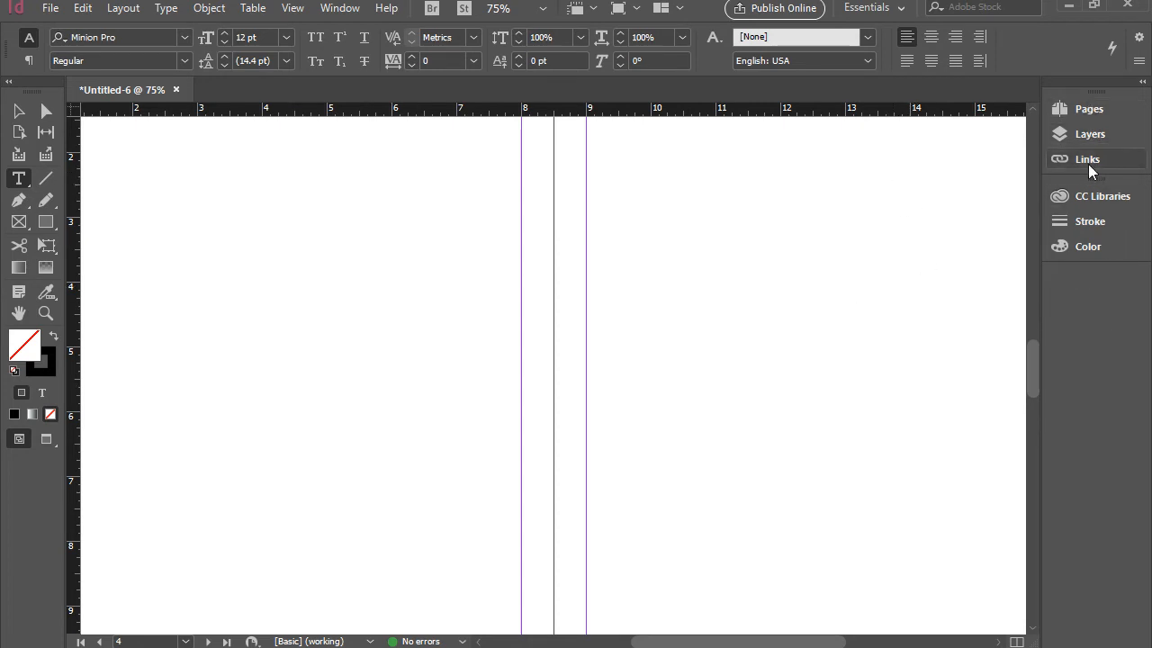
mouse_move(1105, 378)
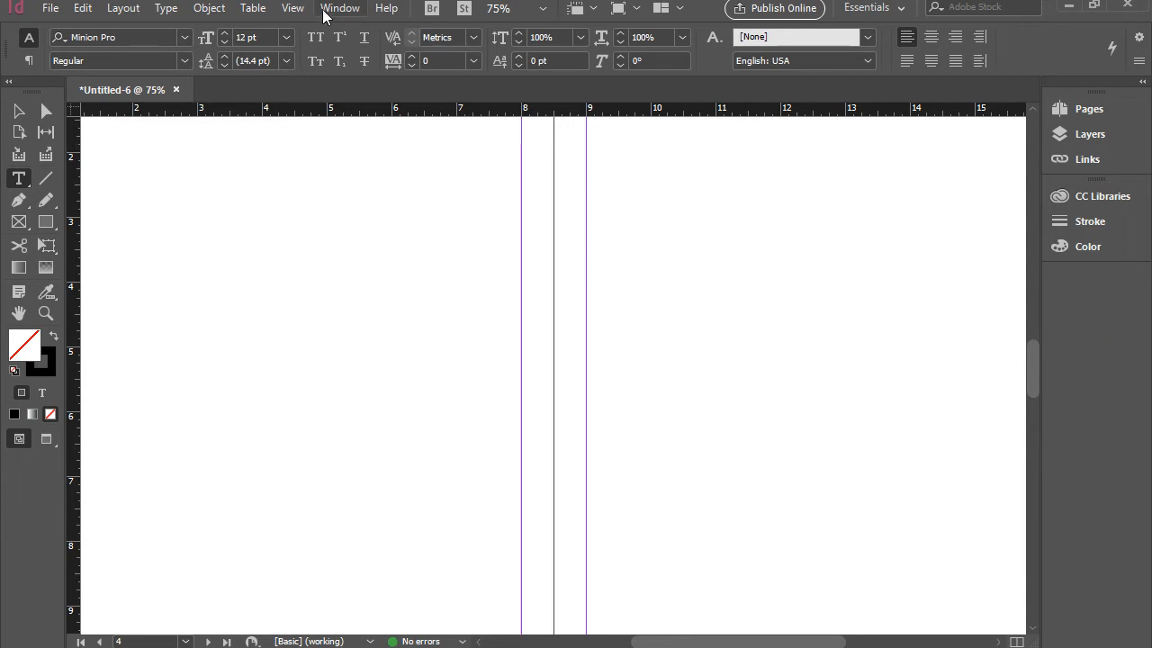
Reopen the Swatches panel via Window > Color > Swatches.
click(340, 7)
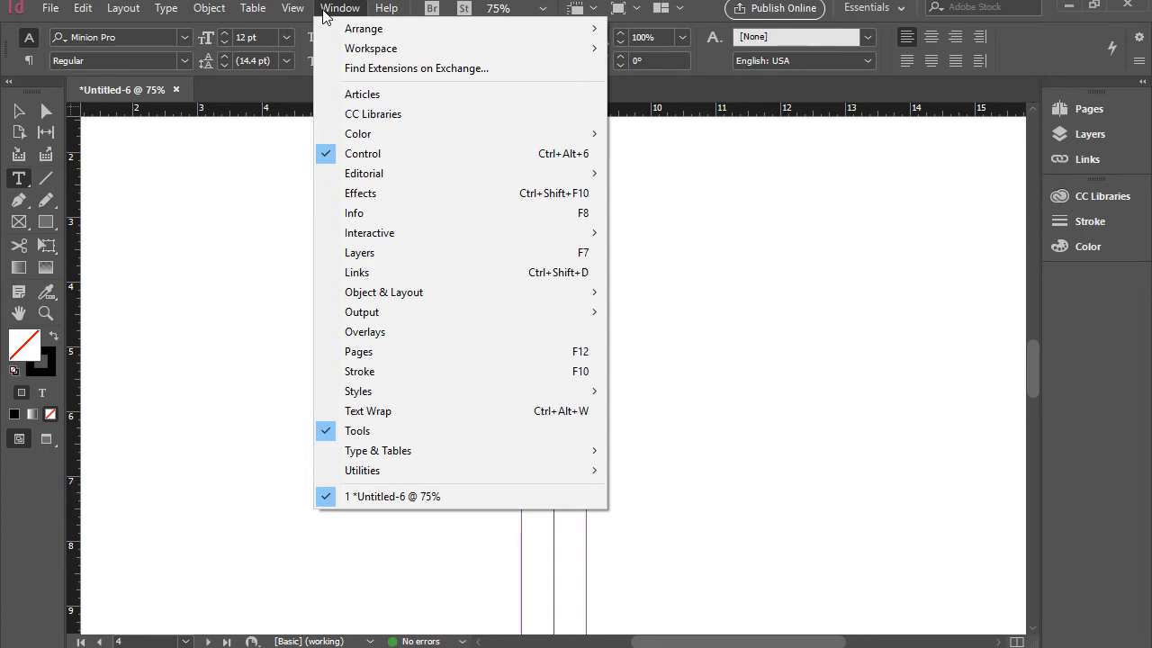
mouse_move(358, 134)
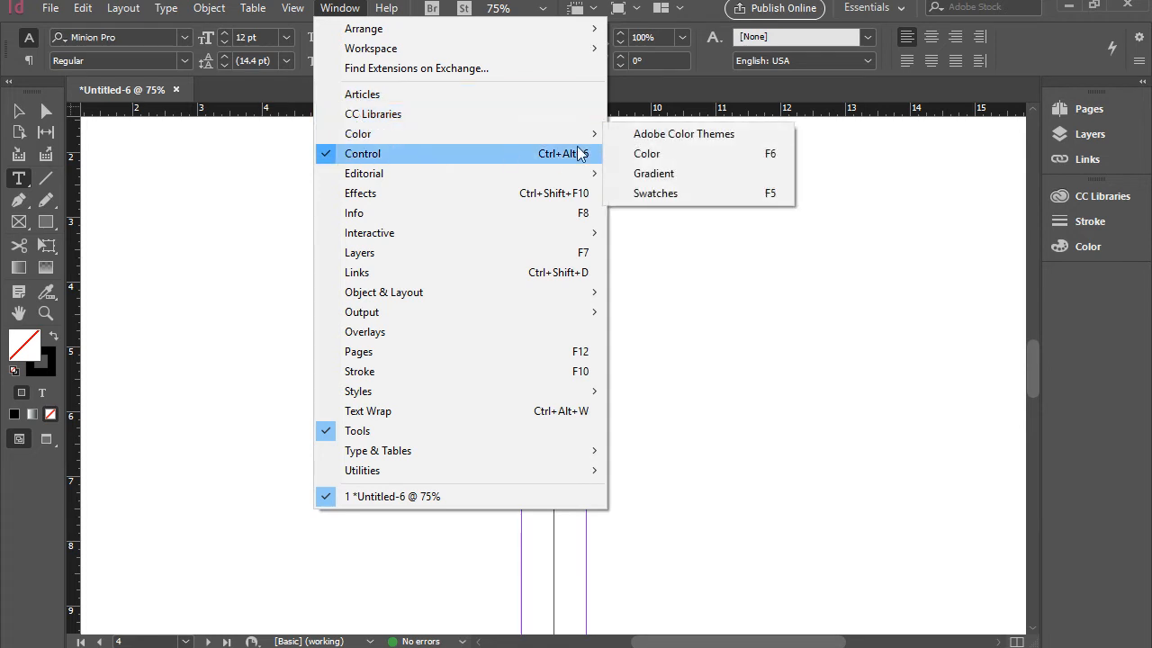
mouse_move(677, 200)
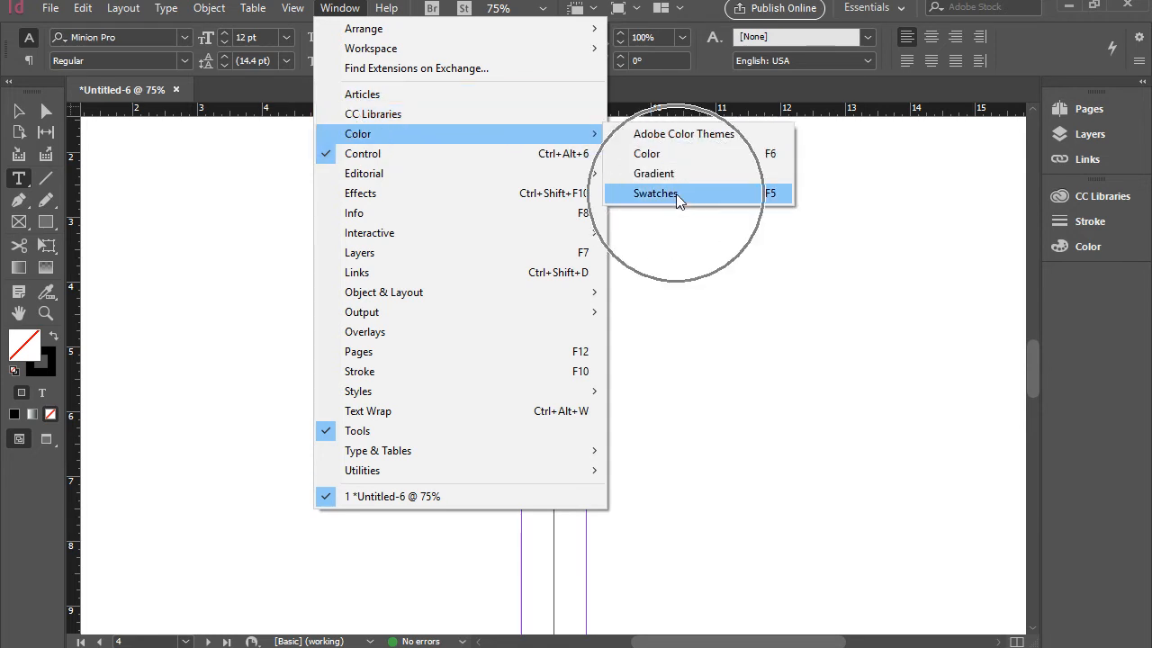
click(655, 194)
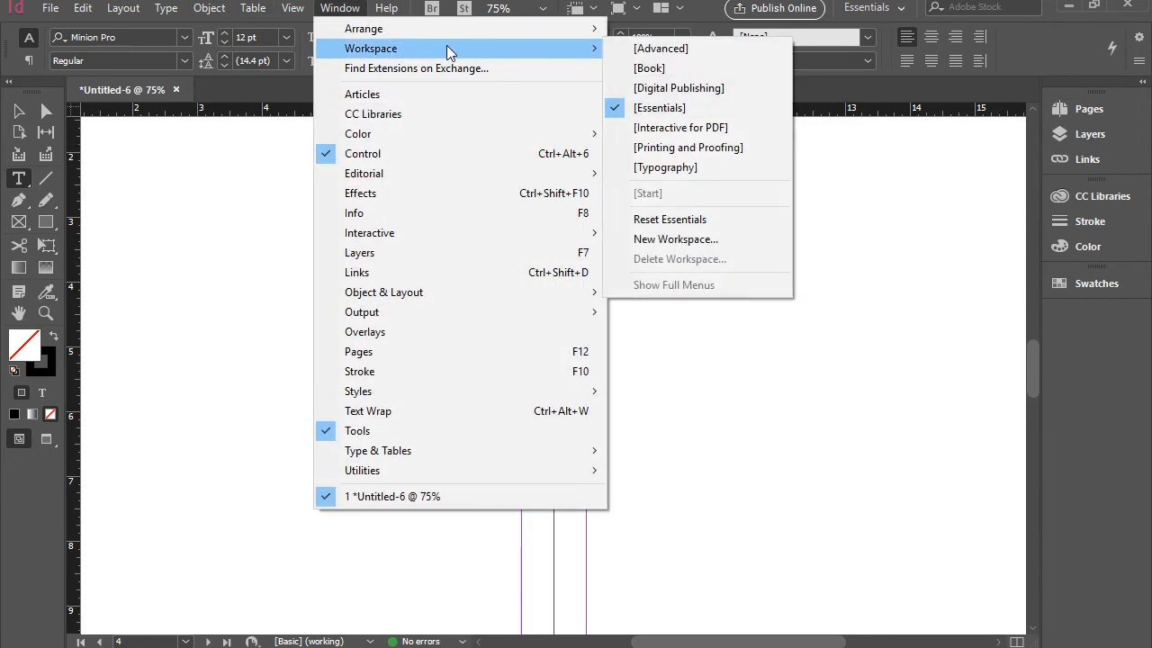
mouse_move(665, 168)
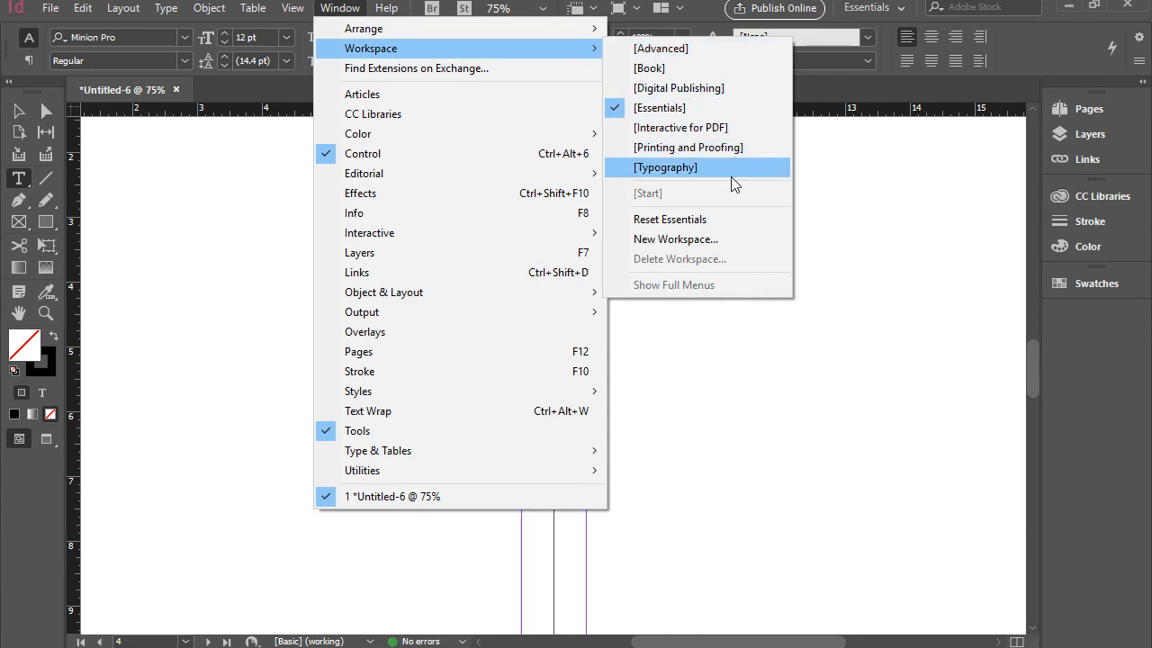
mouse_move(737, 108)
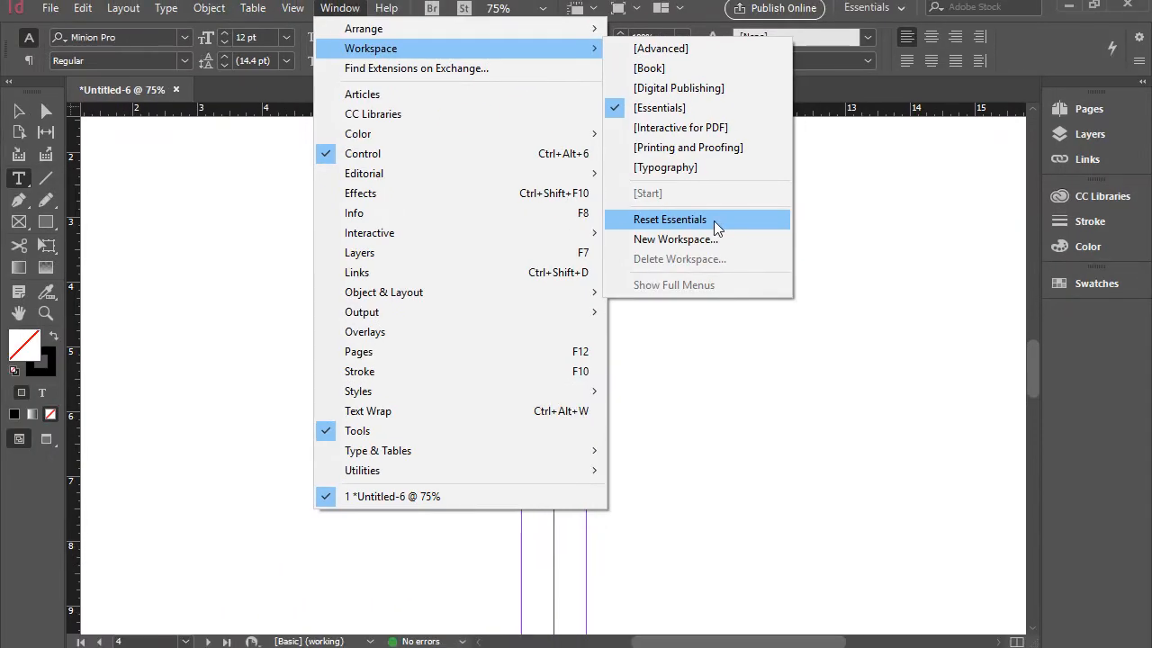
Reset the Essentials workspace to defaults, then review the workspace list without switching.
click(669, 220)
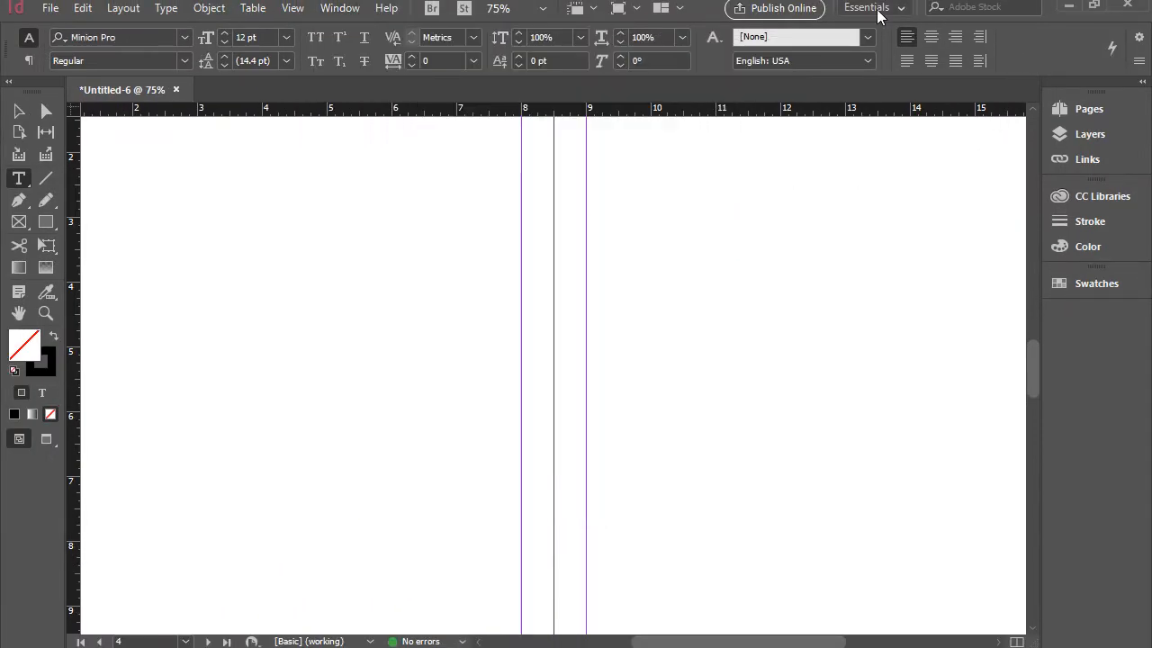
mouse_move(900, 14)
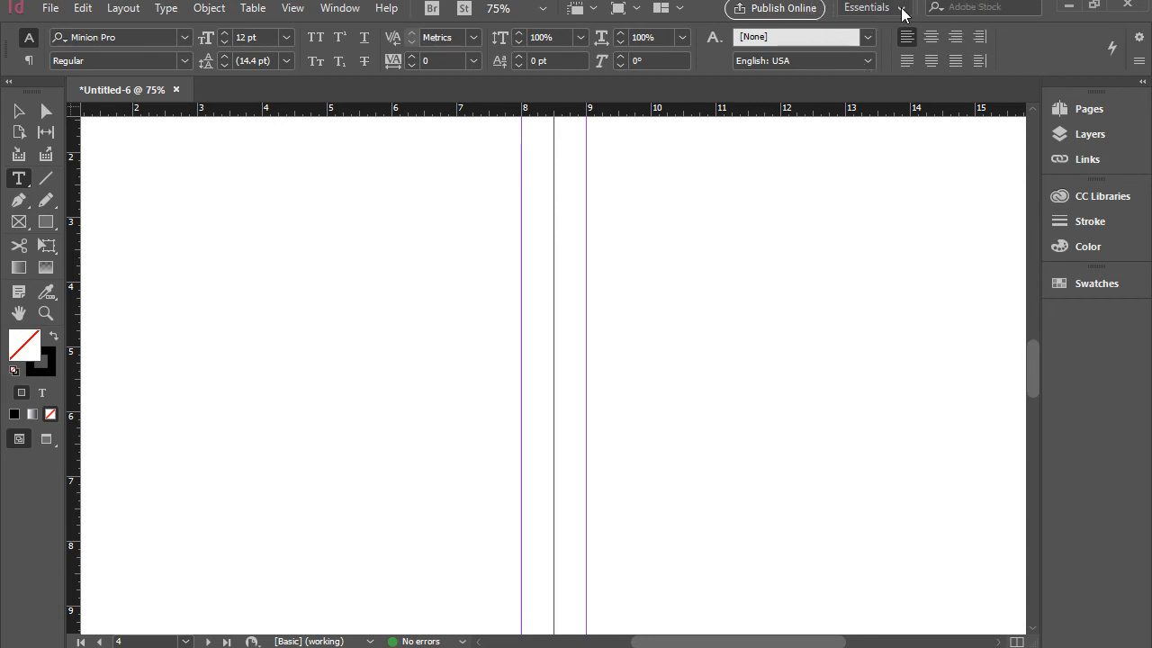
click(900, 7)
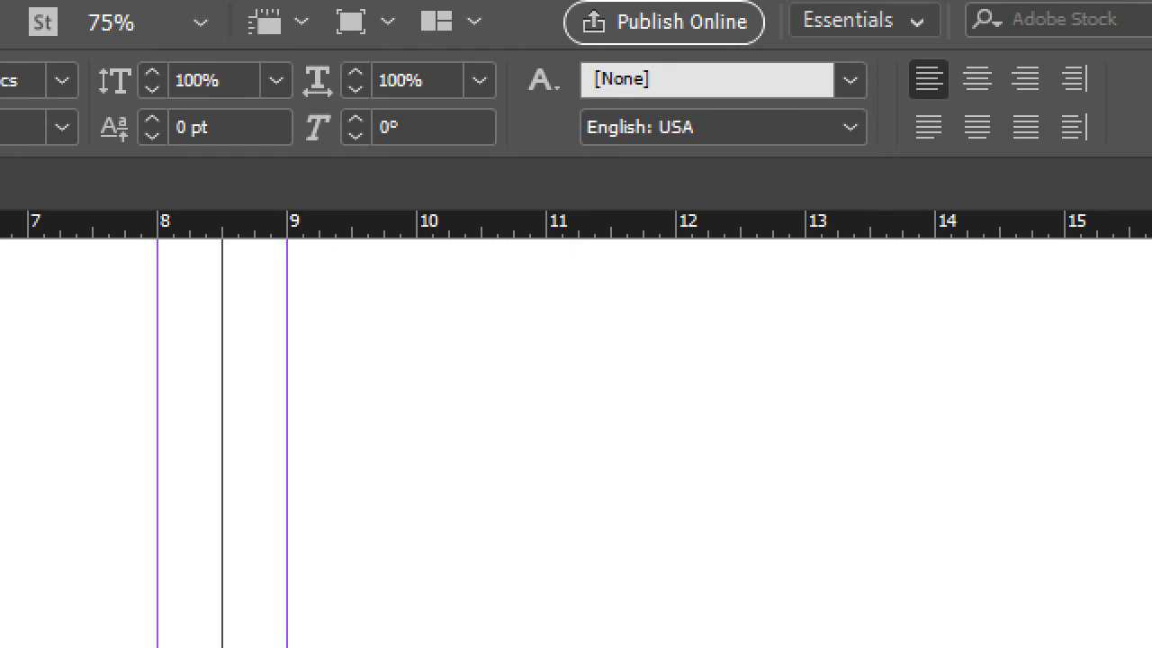
click(866, 7)
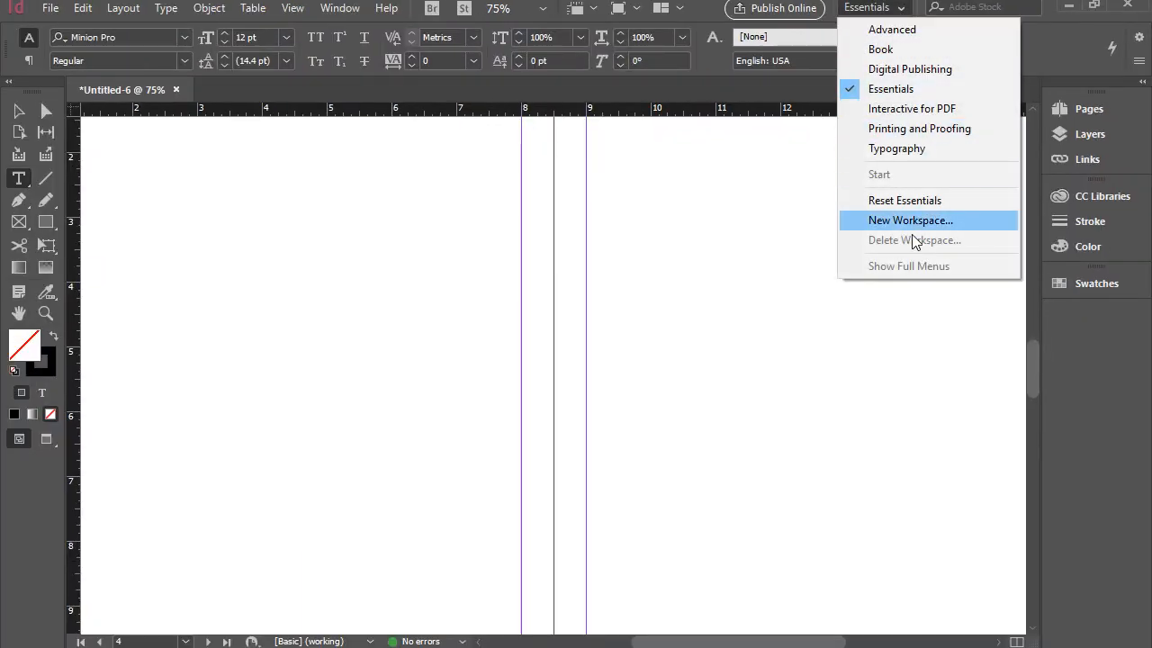
click(664, 237)
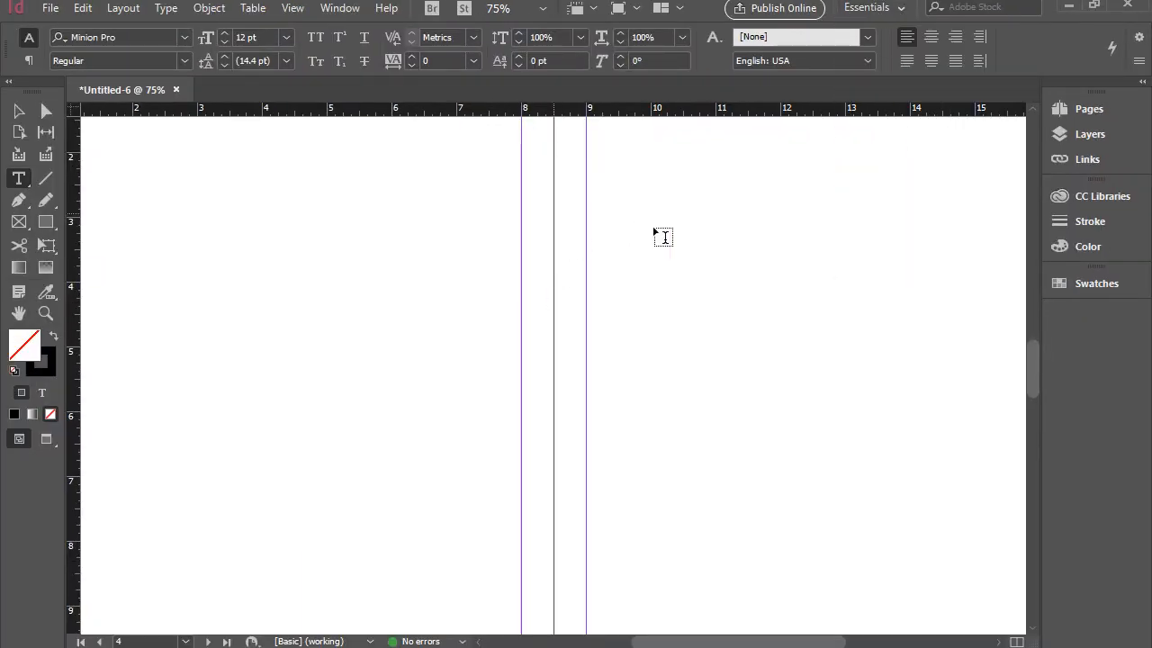
mouse_move(619, 340)
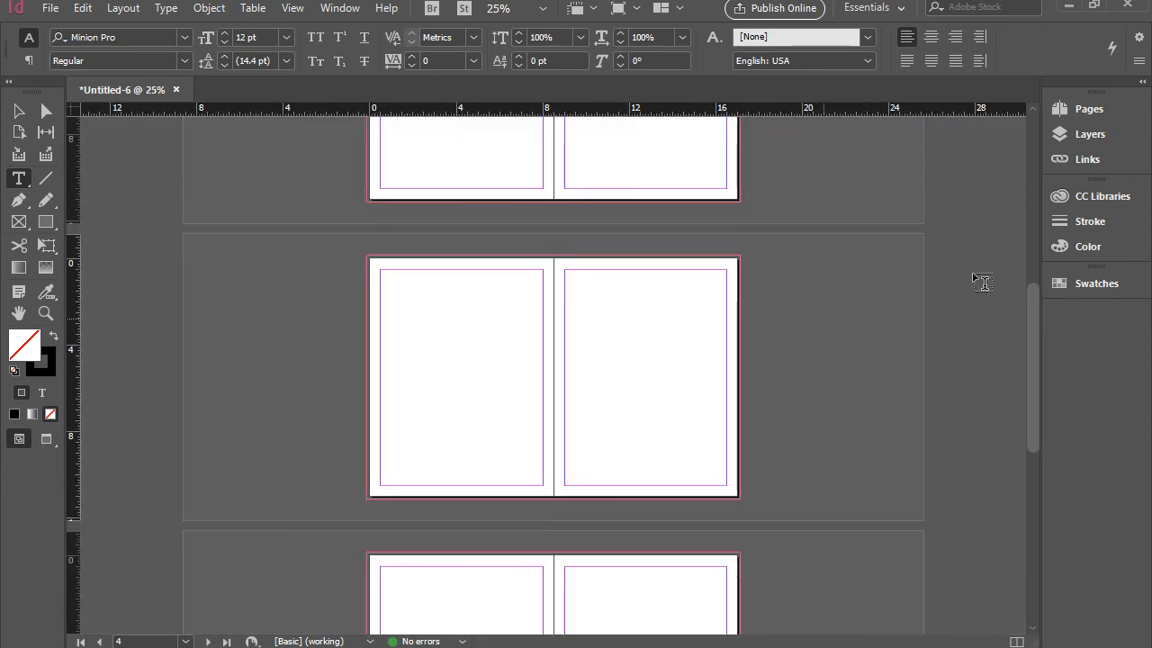
mouse_move(1035, 320)
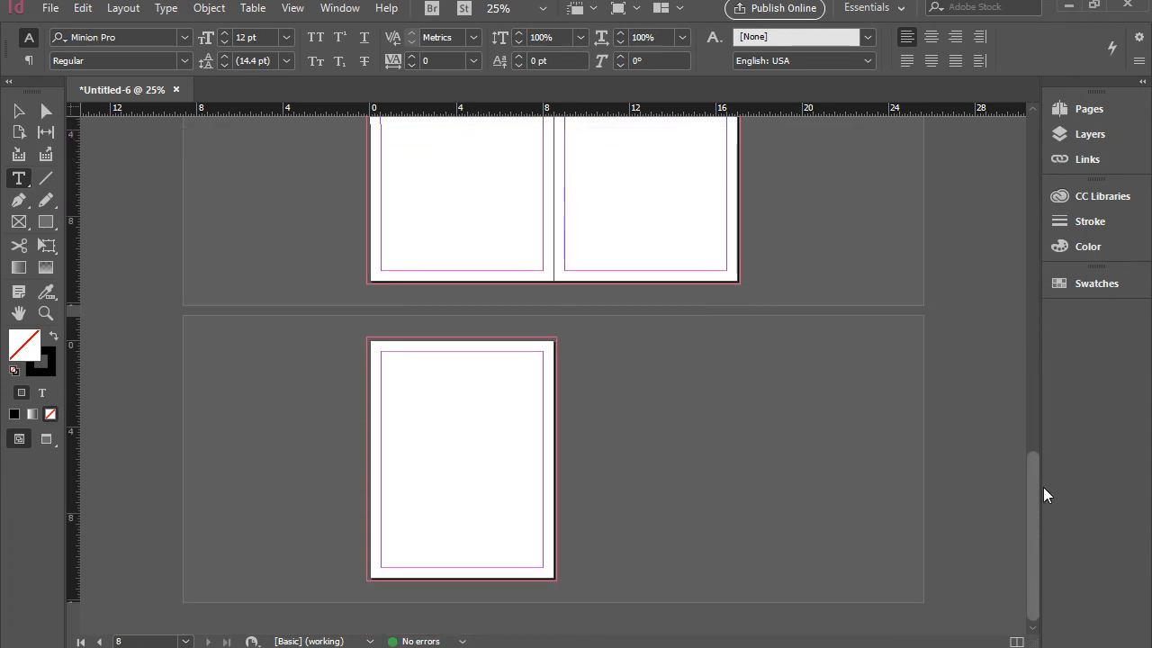
Scroll through the spreads at 25% zoom and show the Pages panel listing 8 pages.
scroll(up, 3)
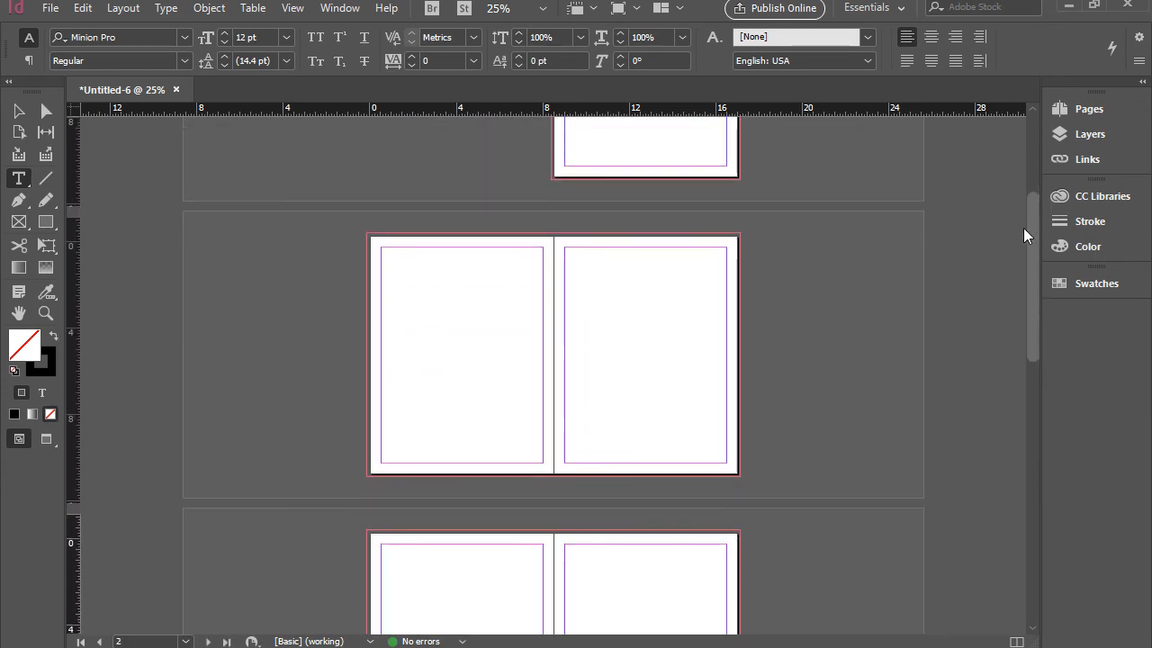
scroll(up, 3)
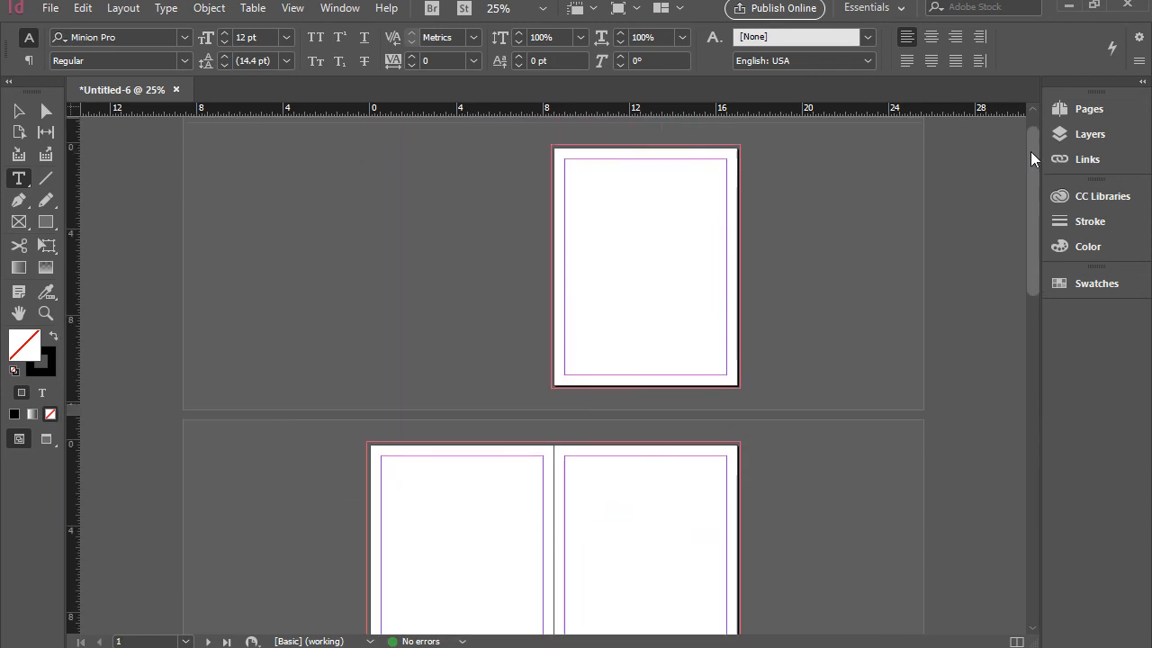
scroll(up, 3)
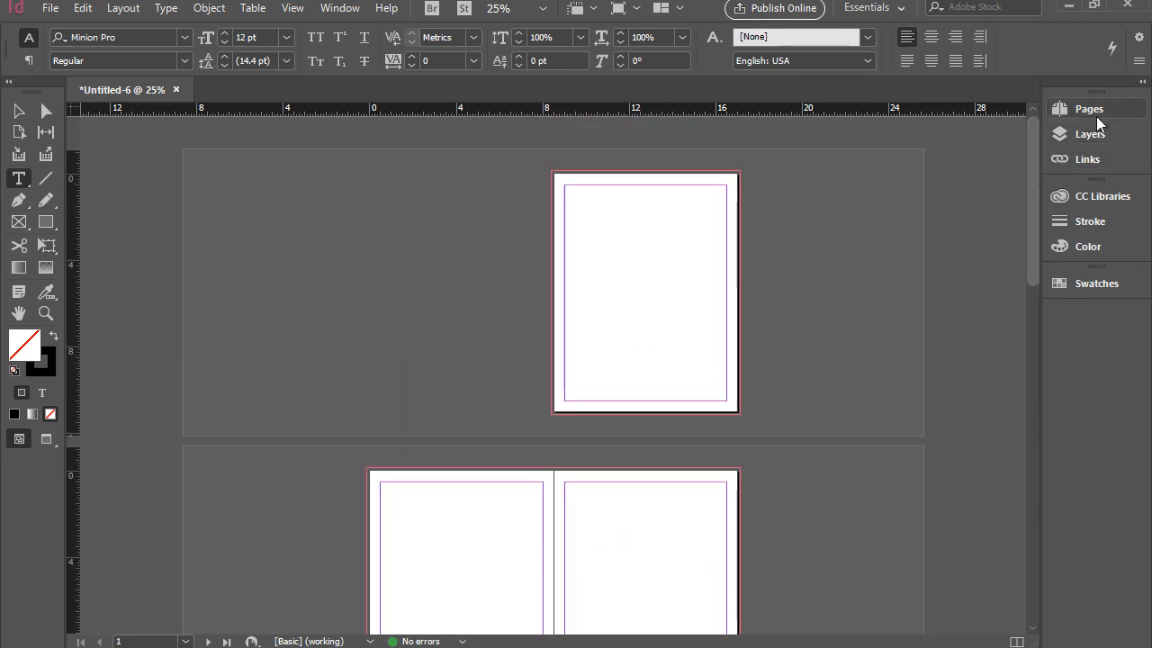
click(1089, 108)
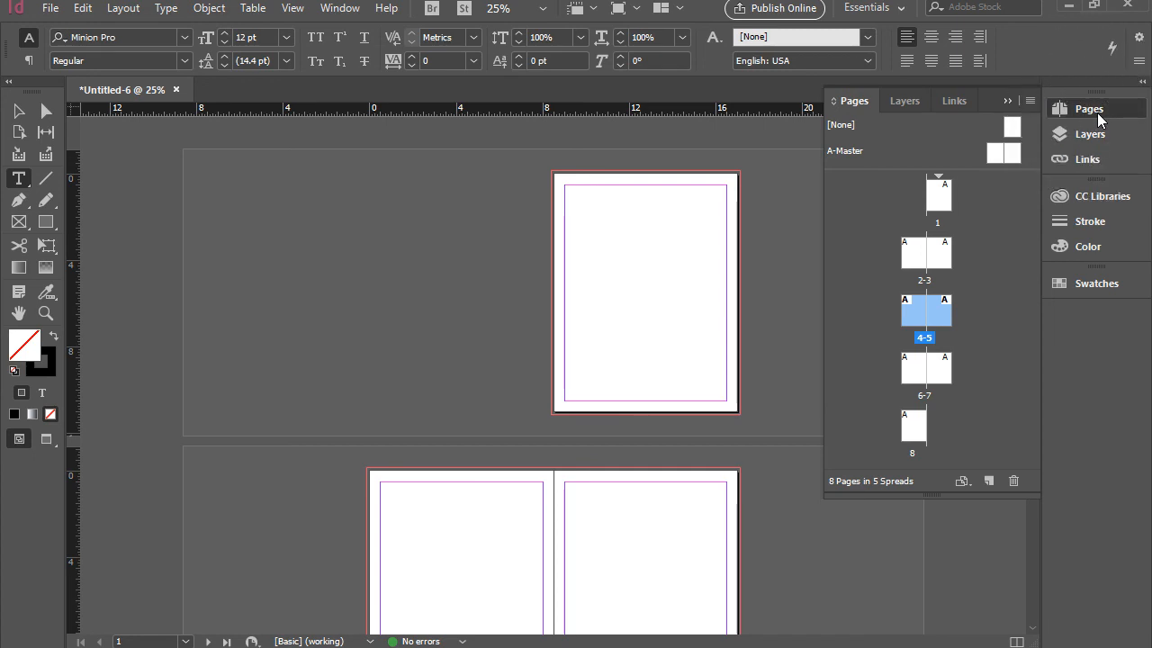
mouse_move(1017, 392)
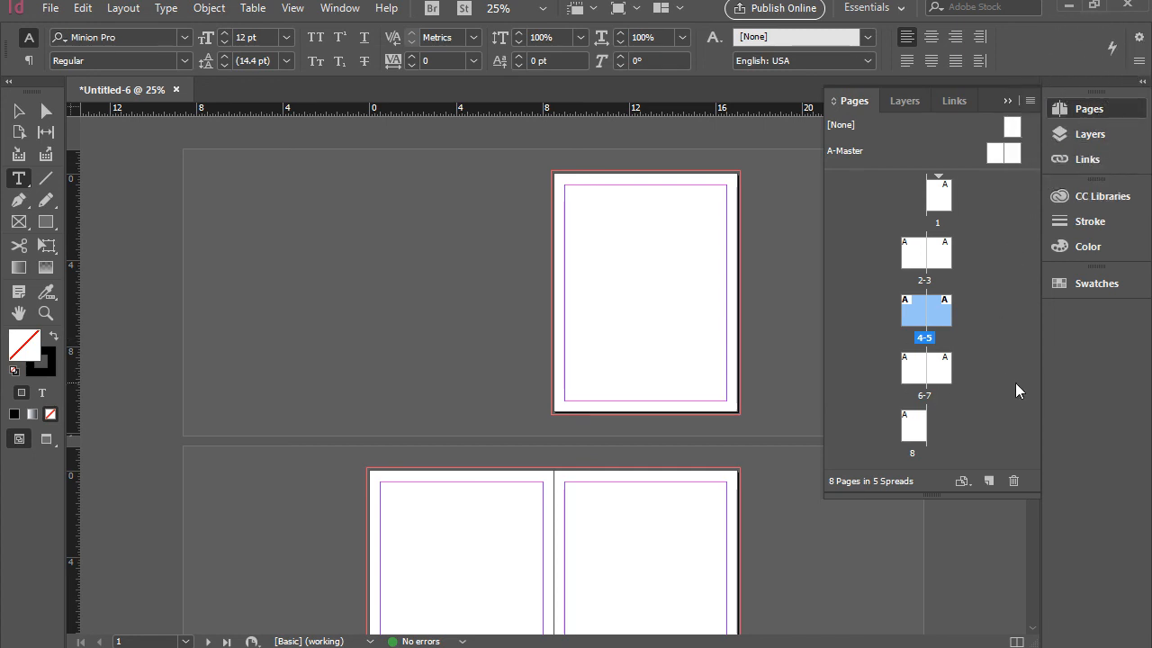
mouse_move(680, 302)
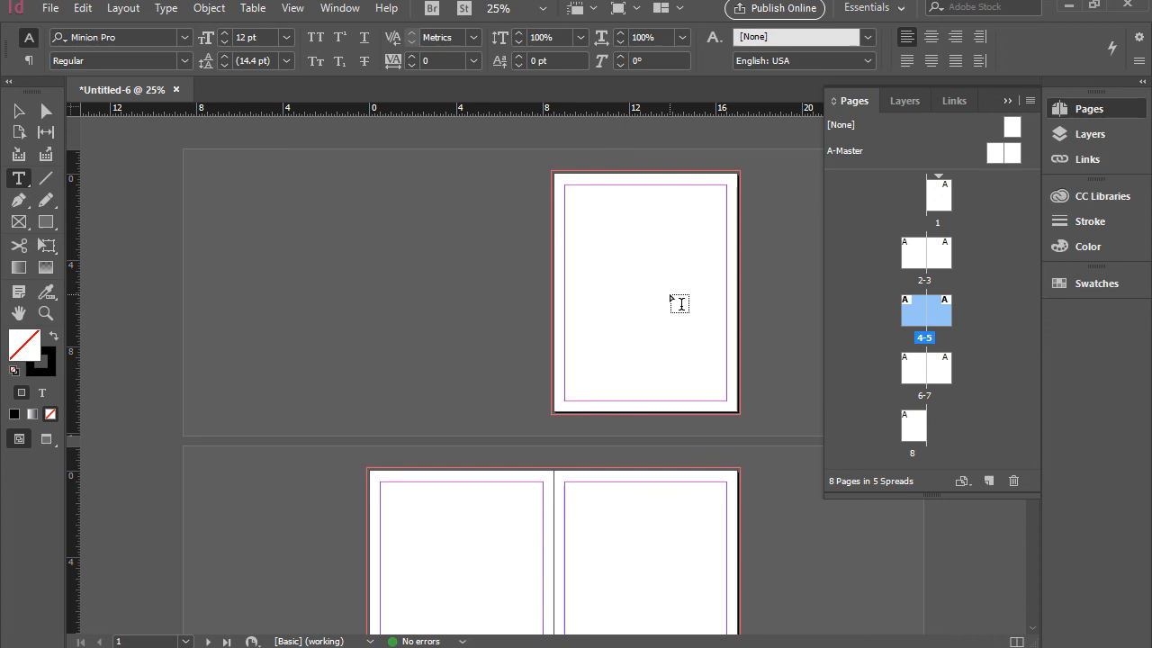
mouse_move(882, 427)
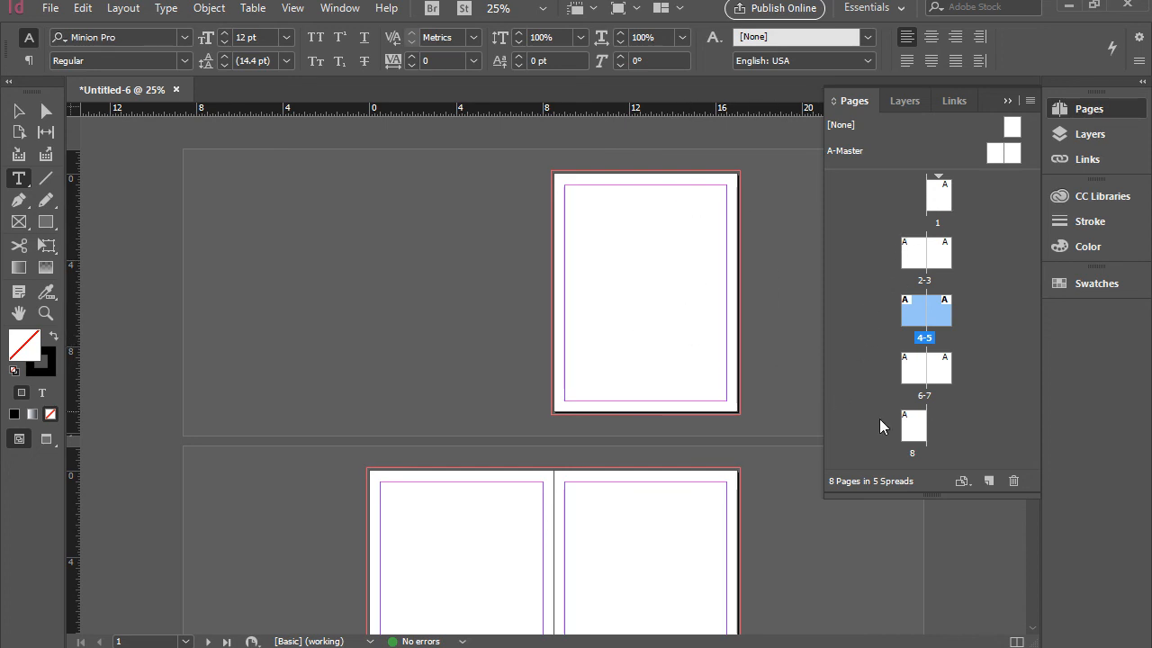
mouse_move(914, 434)
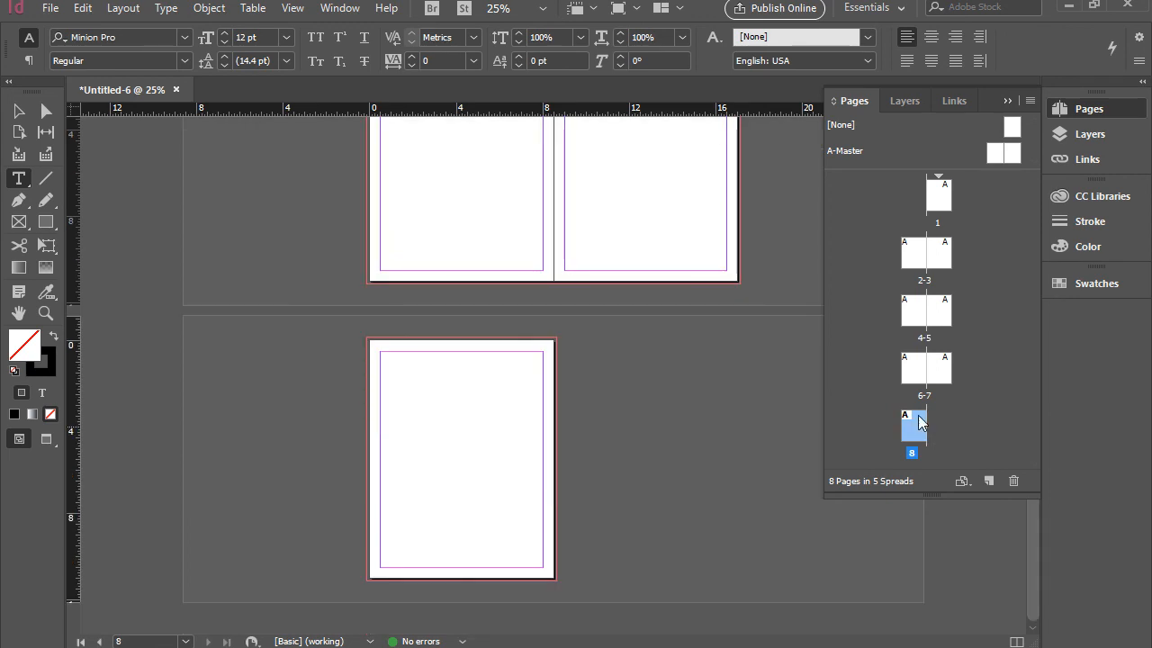
mouse_move(940, 212)
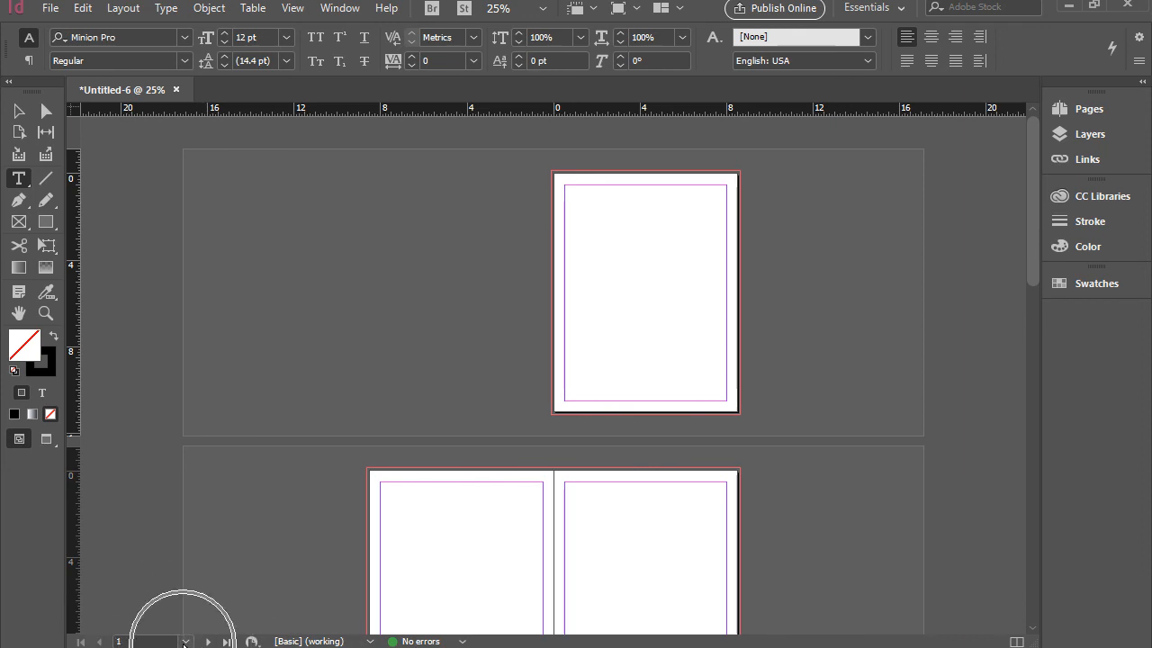
Jump to page 5 from the status-bar page list, showing the pages 4-5 spread.
click(186, 640)
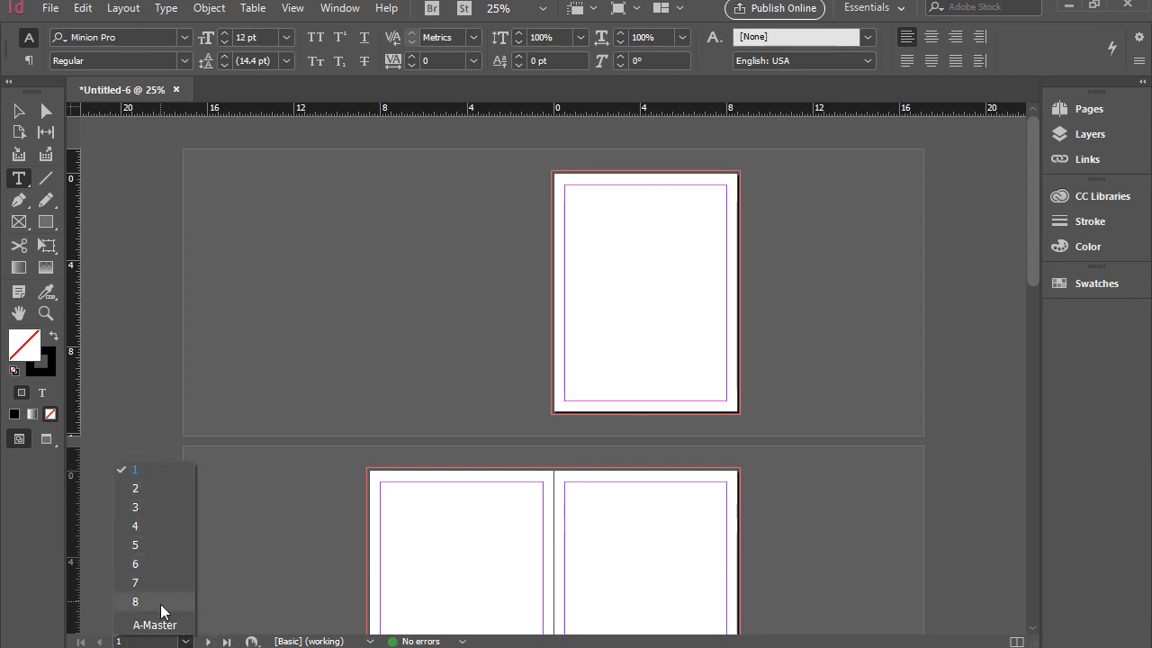
mouse_move(135, 543)
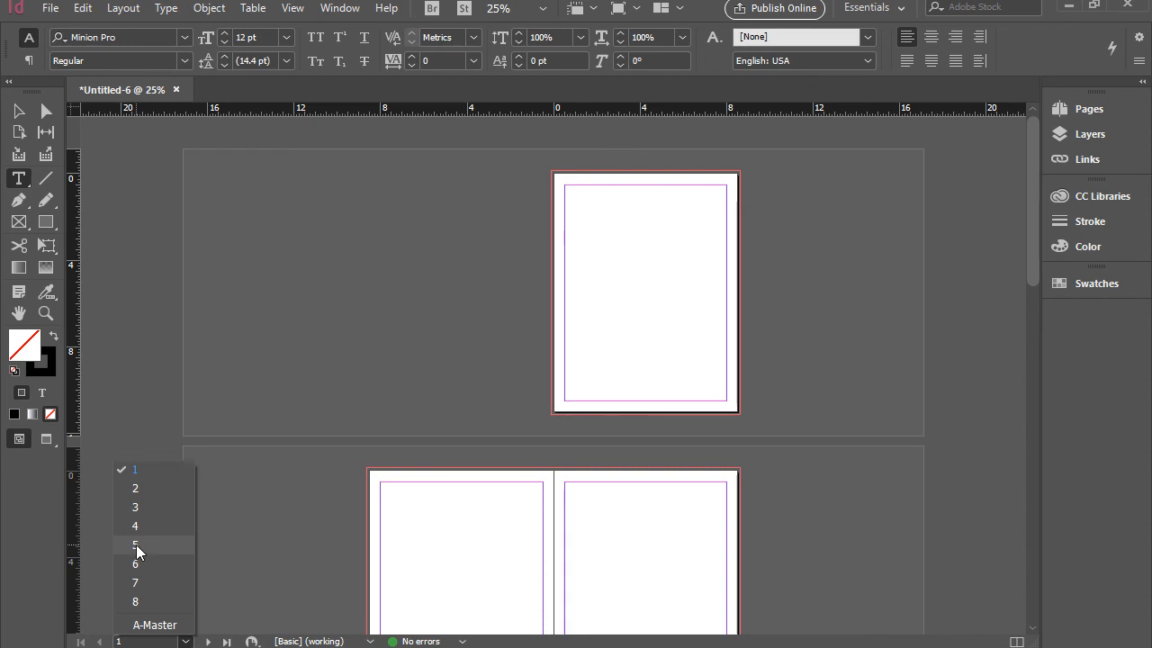
click(135, 525)
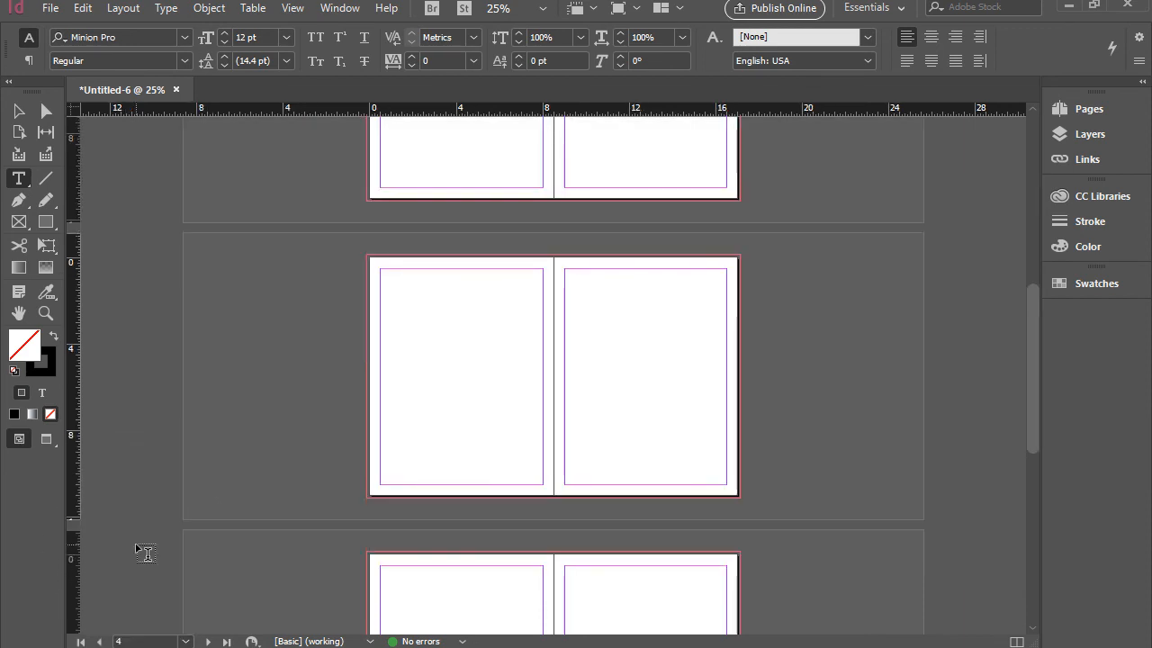